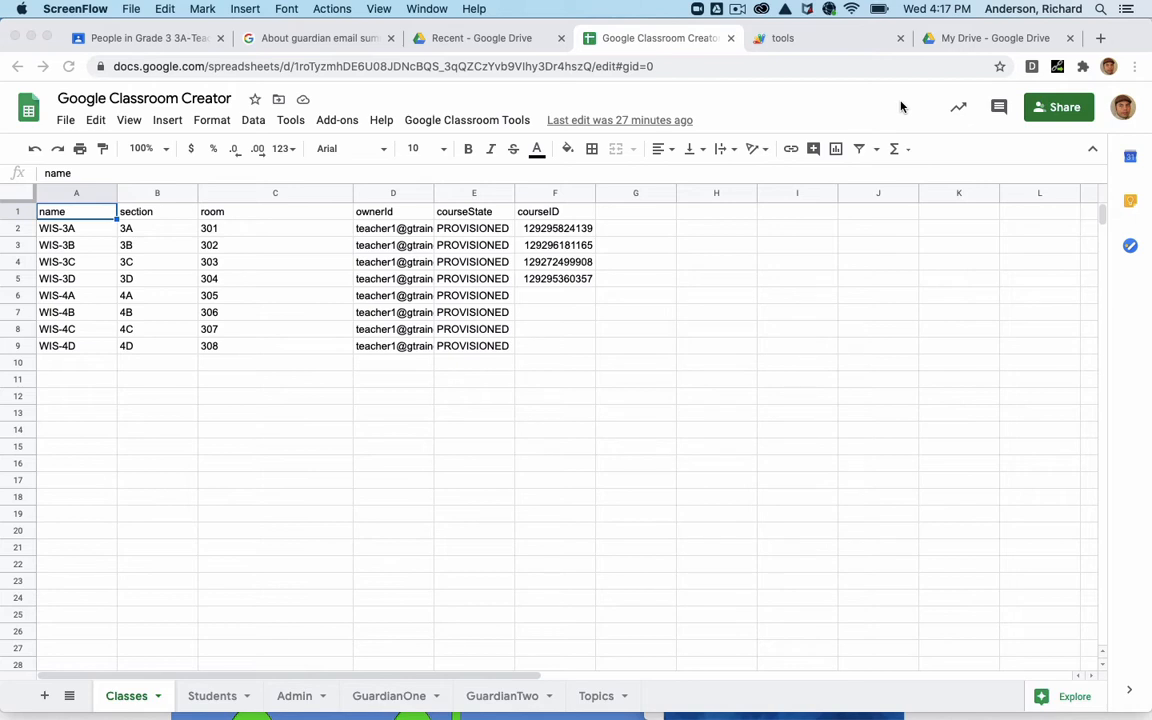
mouse_move(530, 674)
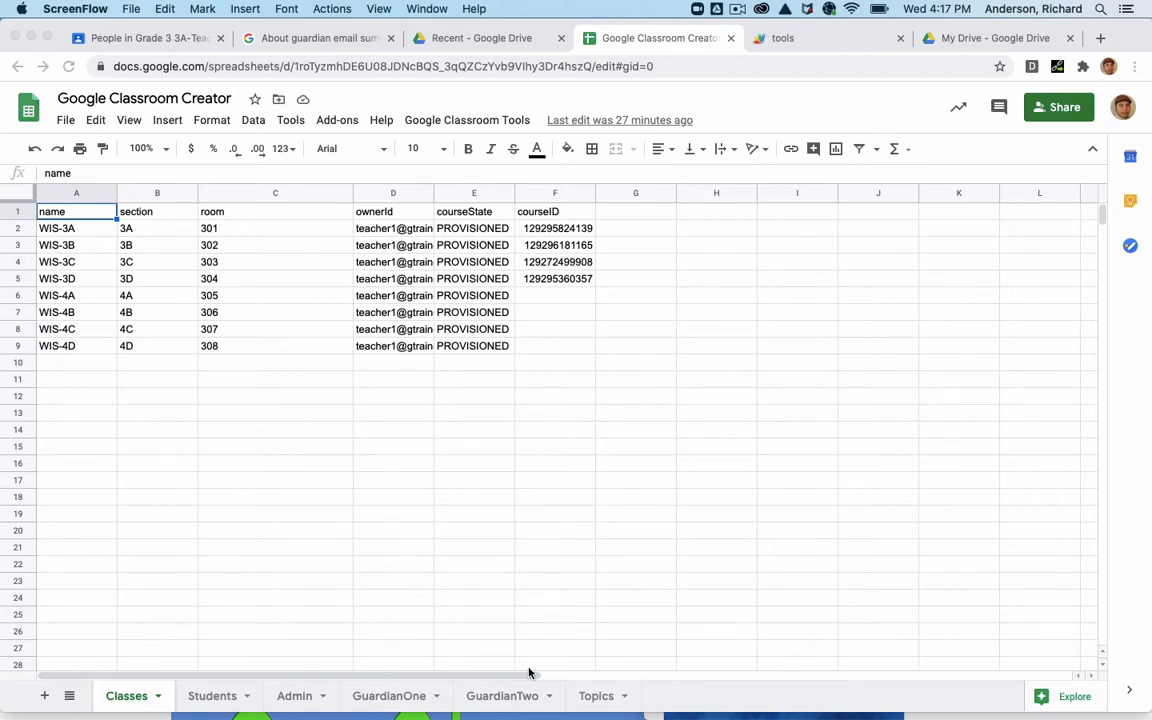
mouse_move(768, 666)
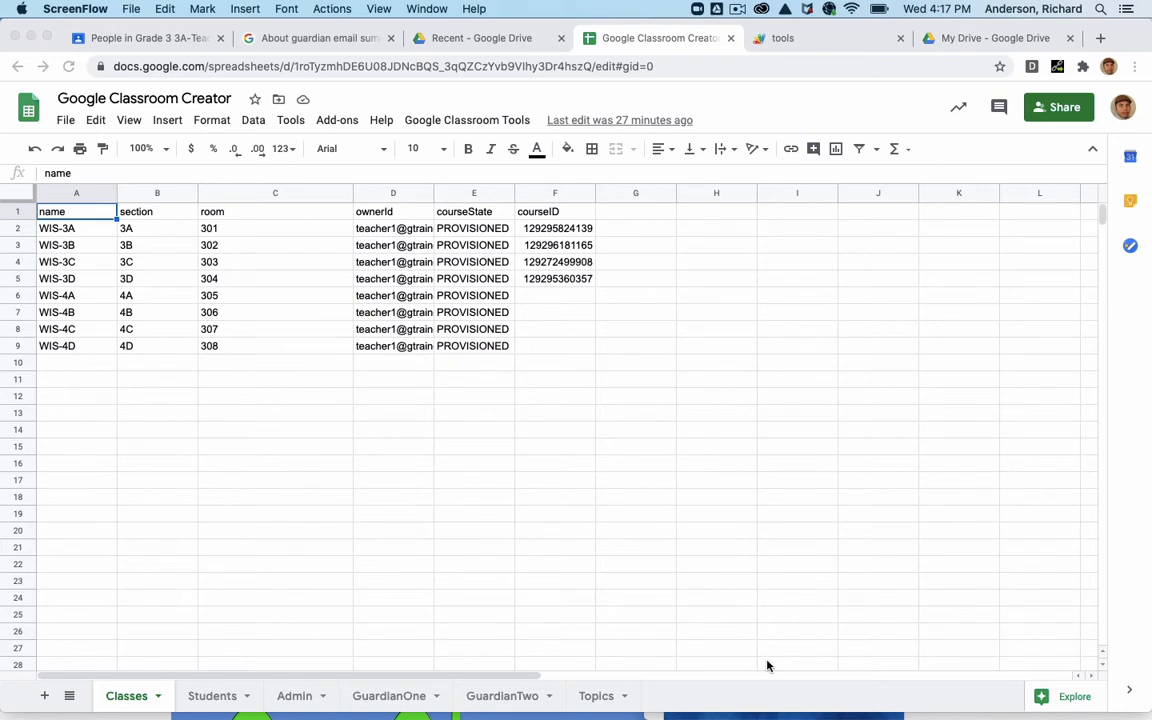
mouse_move(724, 700)
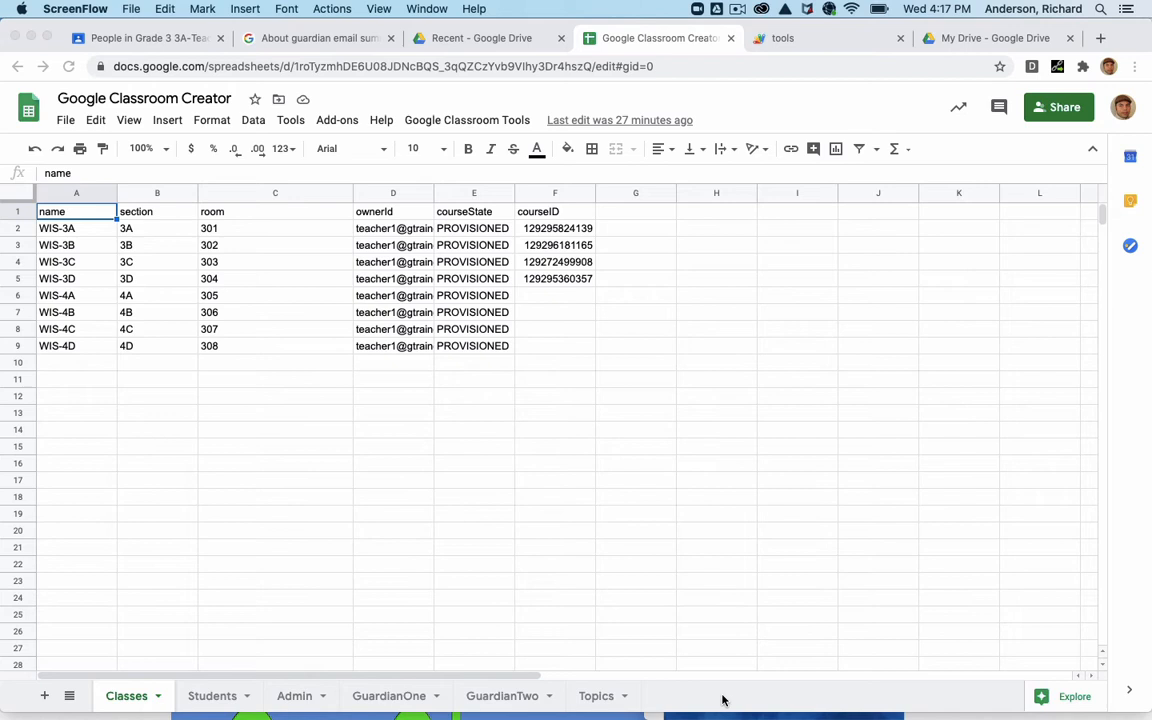
mouse_move(269, 554)
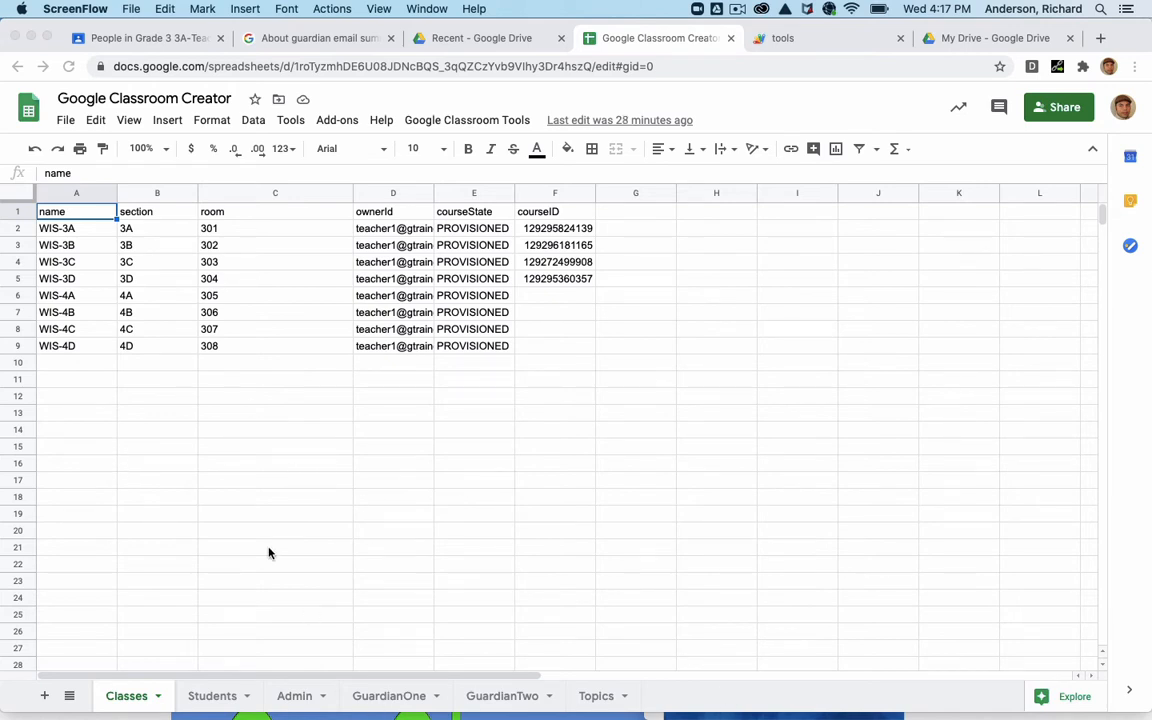
mouse_move(252, 553)
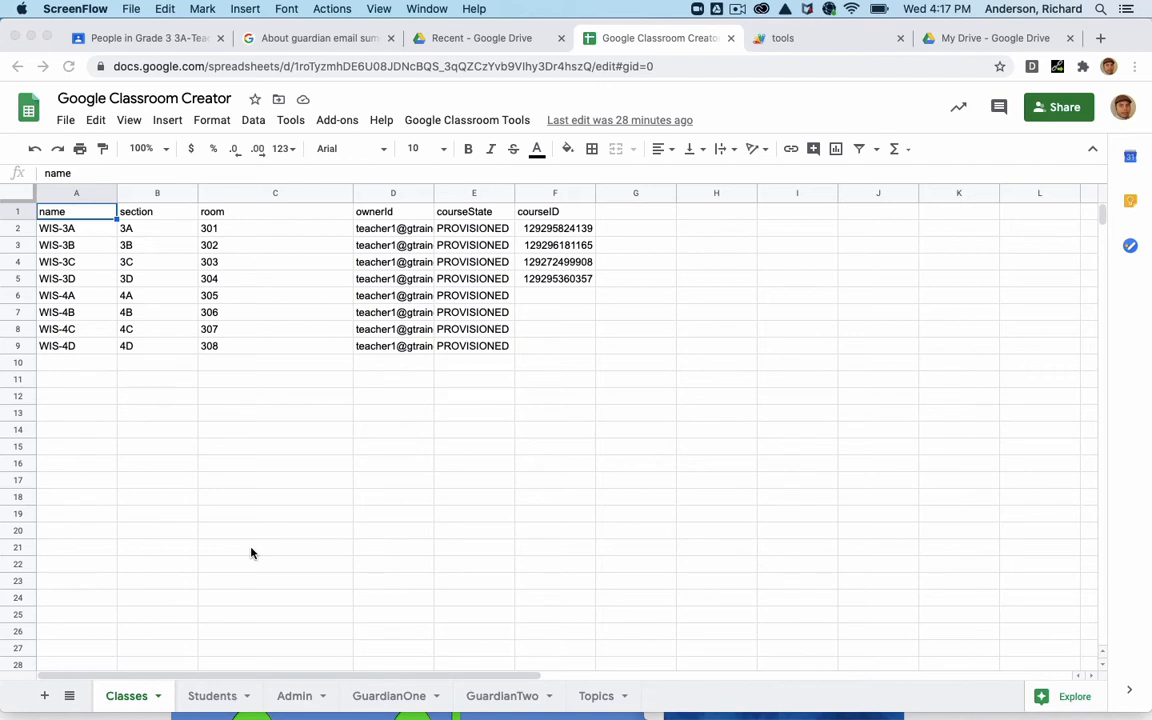
mouse_move(362, 257)
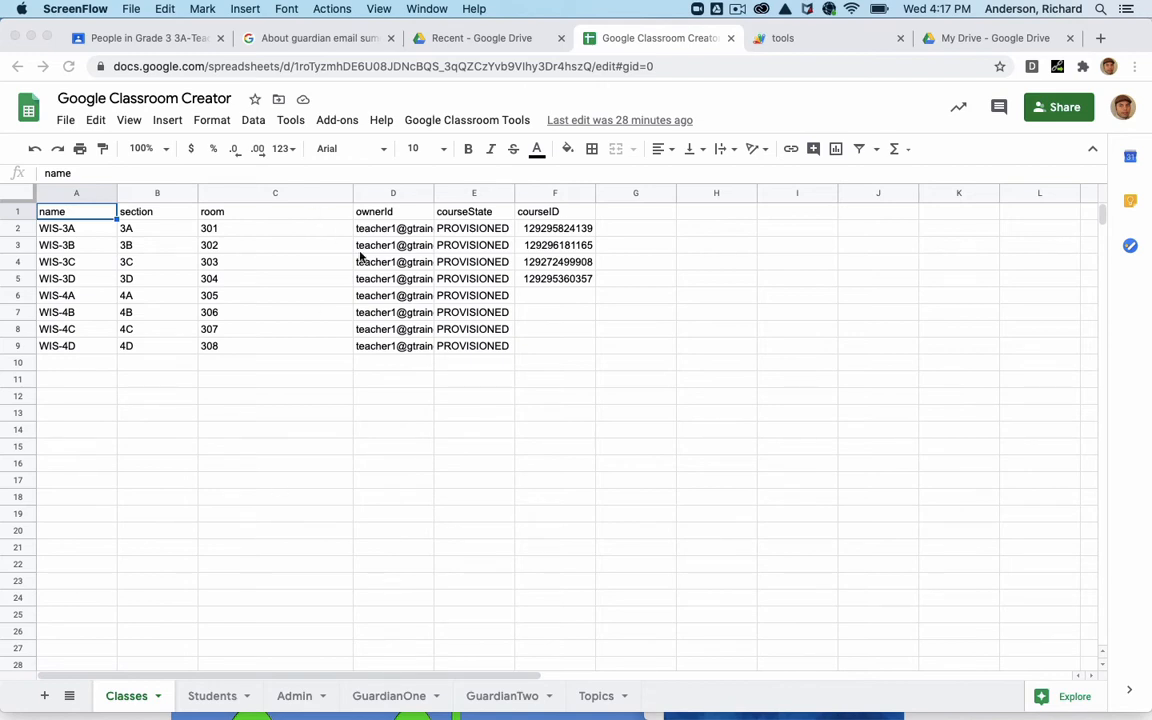
mouse_move(395, 447)
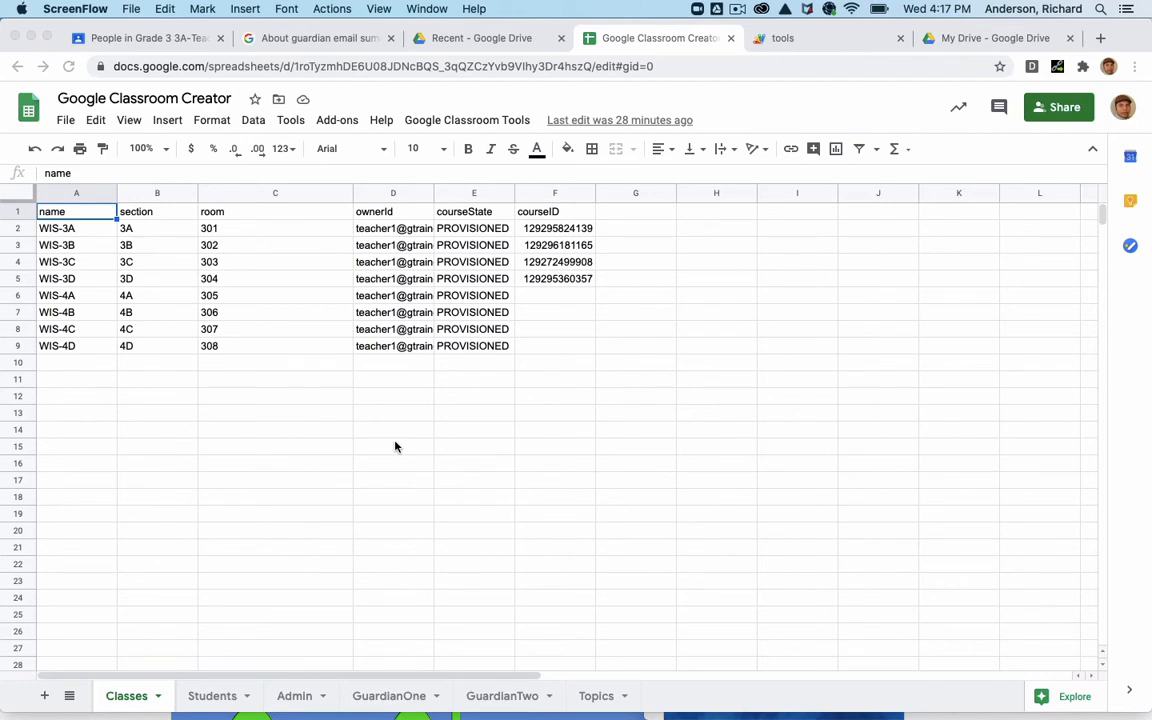
mouse_move(240, 377)
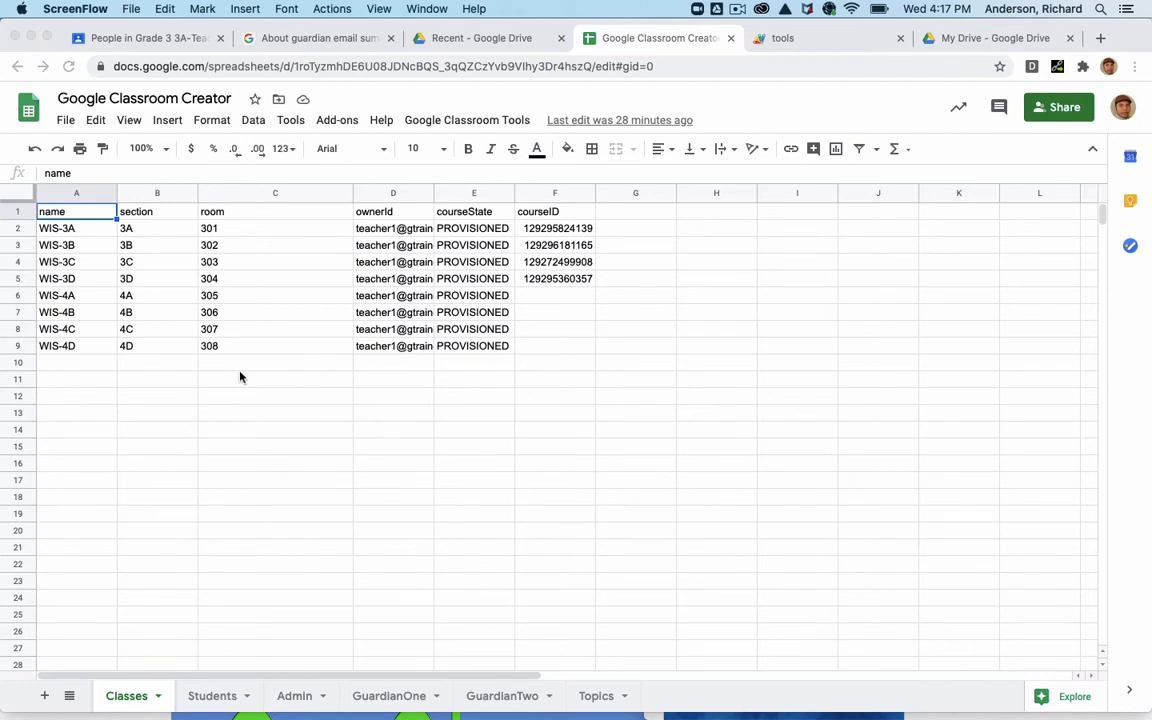
mouse_move(515, 124)
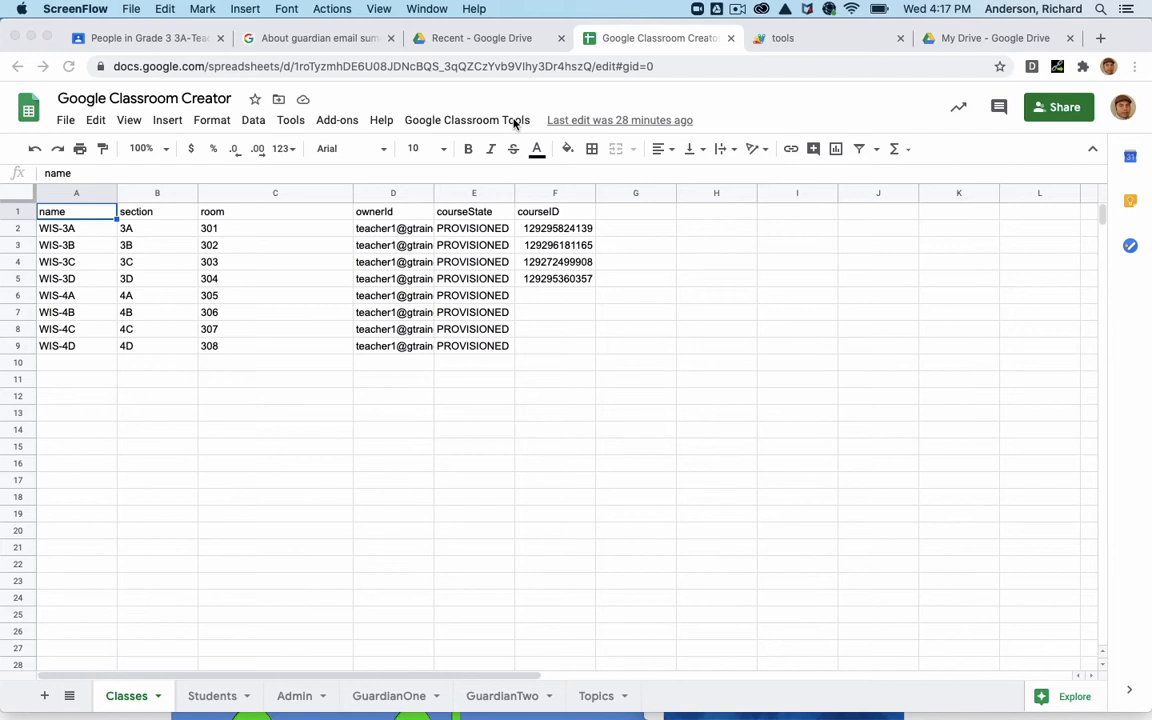
Run Create Google Classrooms from the add-on menu to generate course IDs for WIS-4A to WIS-4D
left_click(466, 120)
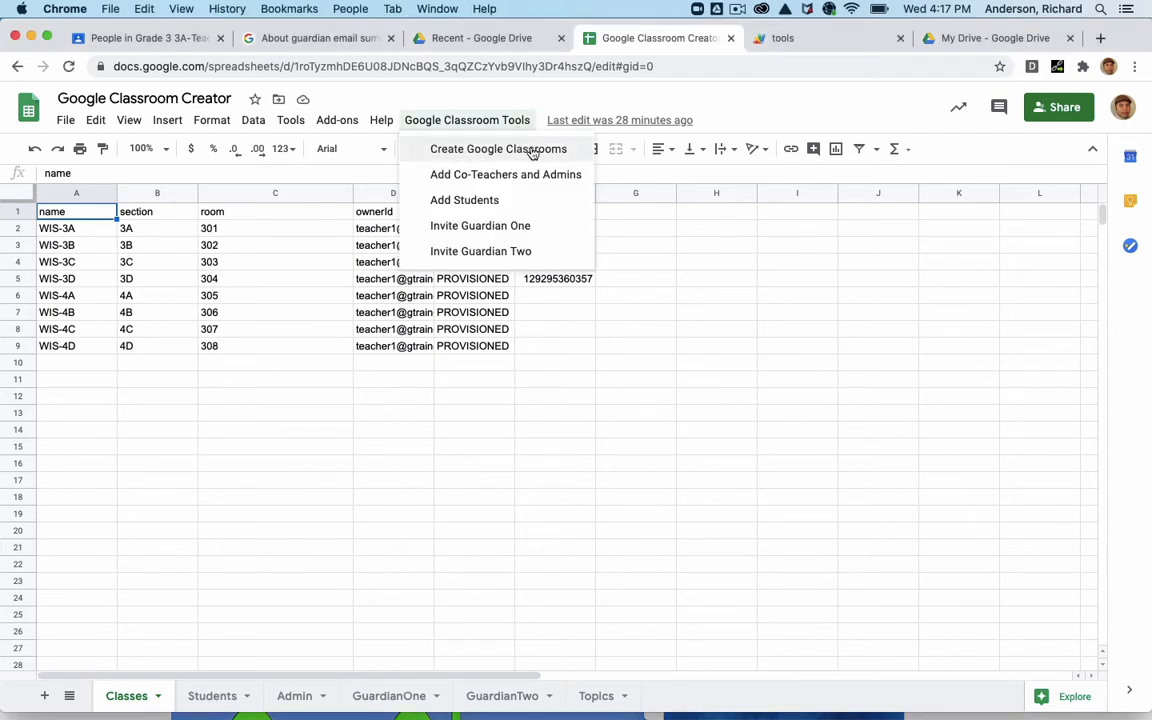
left_click(498, 149)
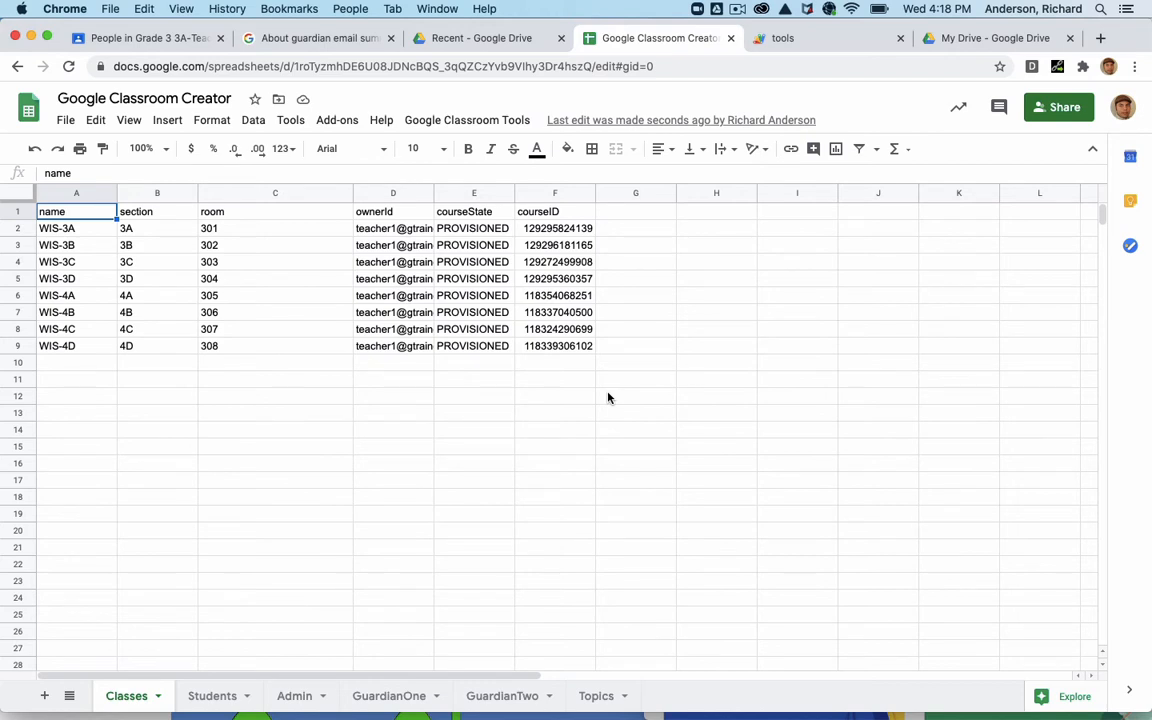
mouse_move(430, 400)
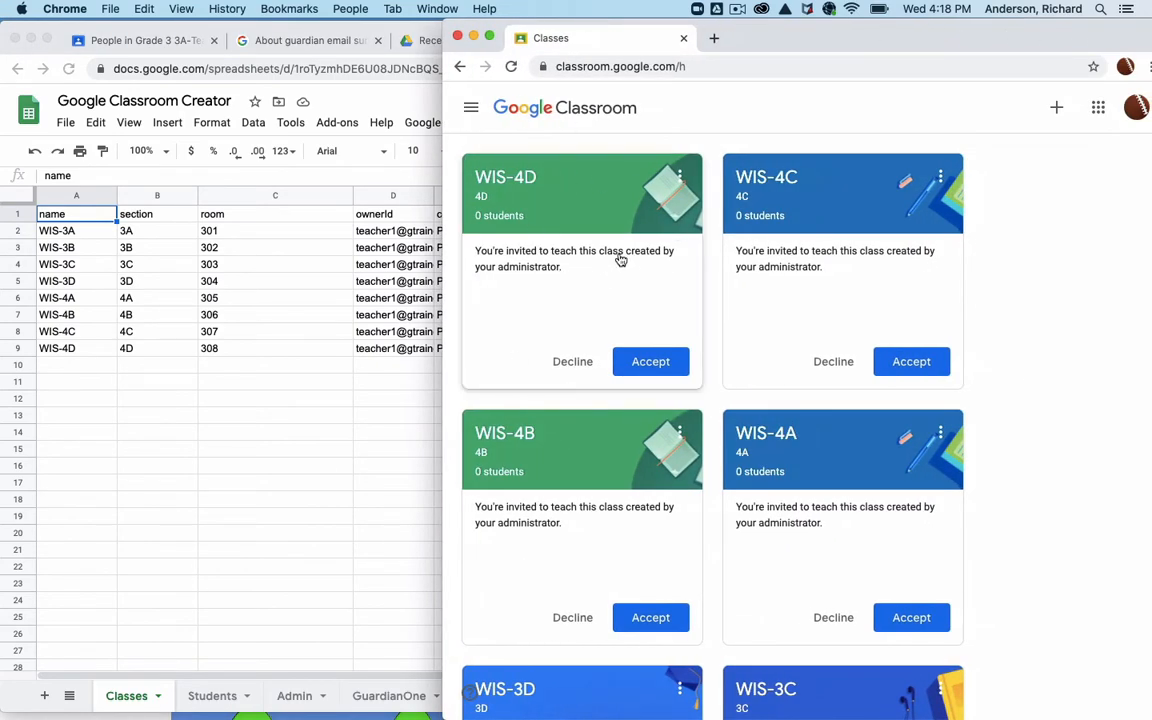
mouse_move(683, 268)
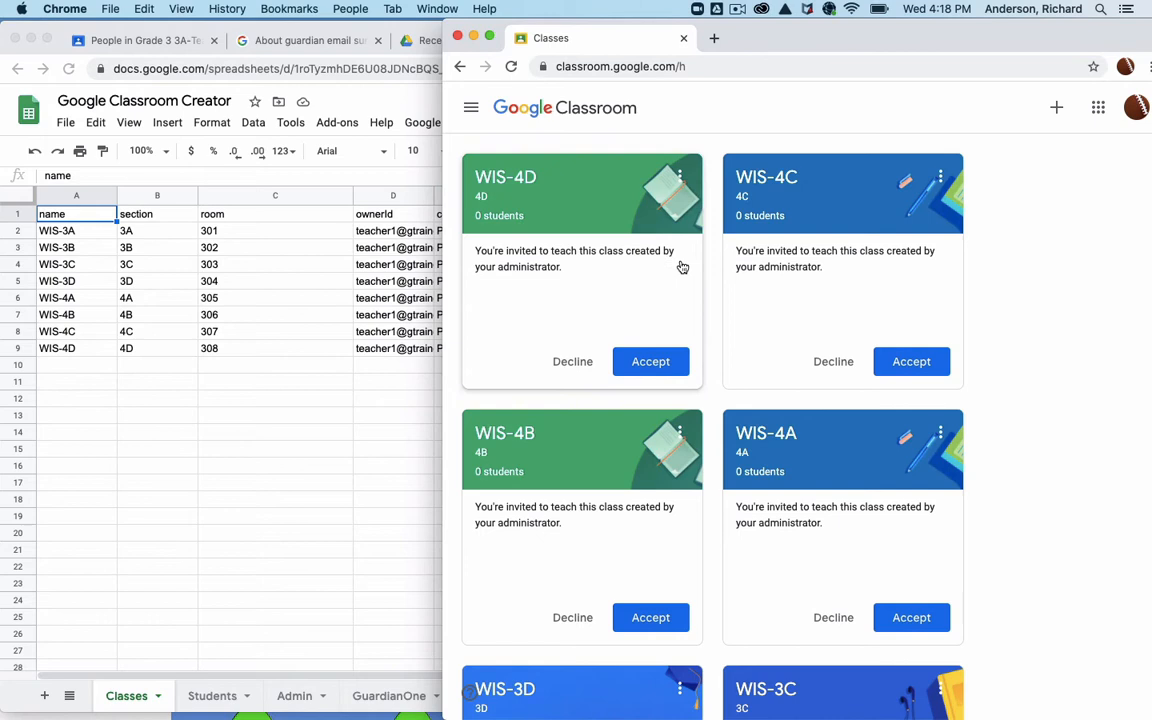
mouse_move(715, 409)
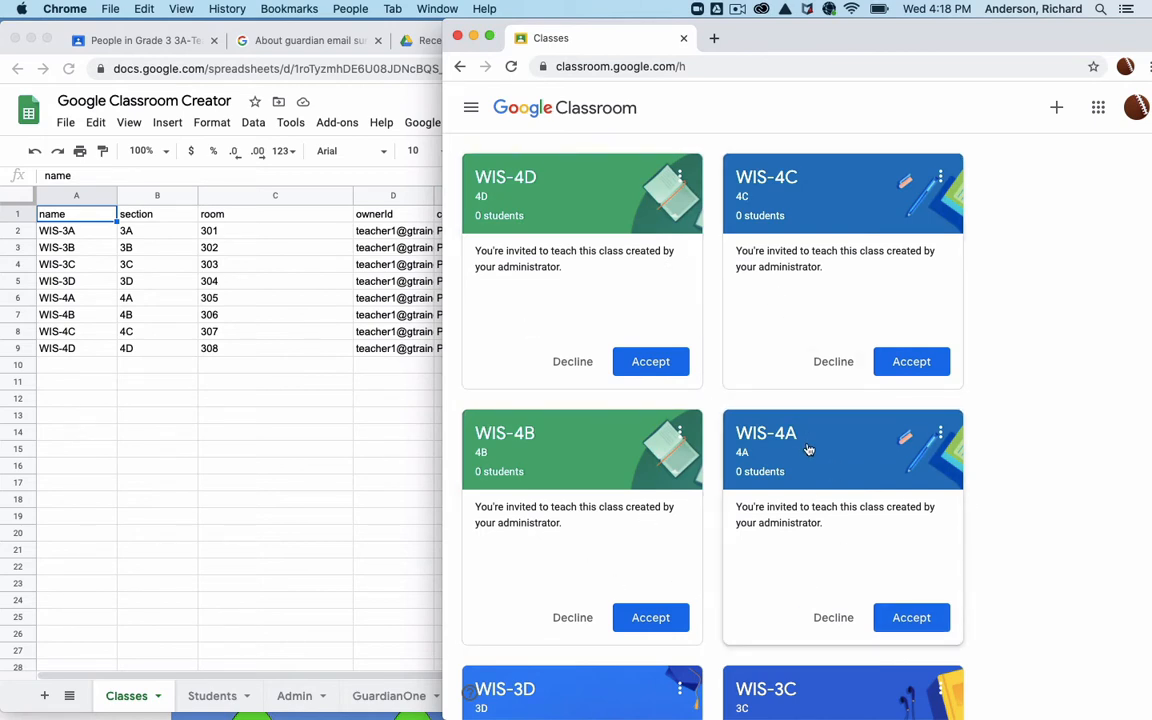
mouse_move(795, 223)
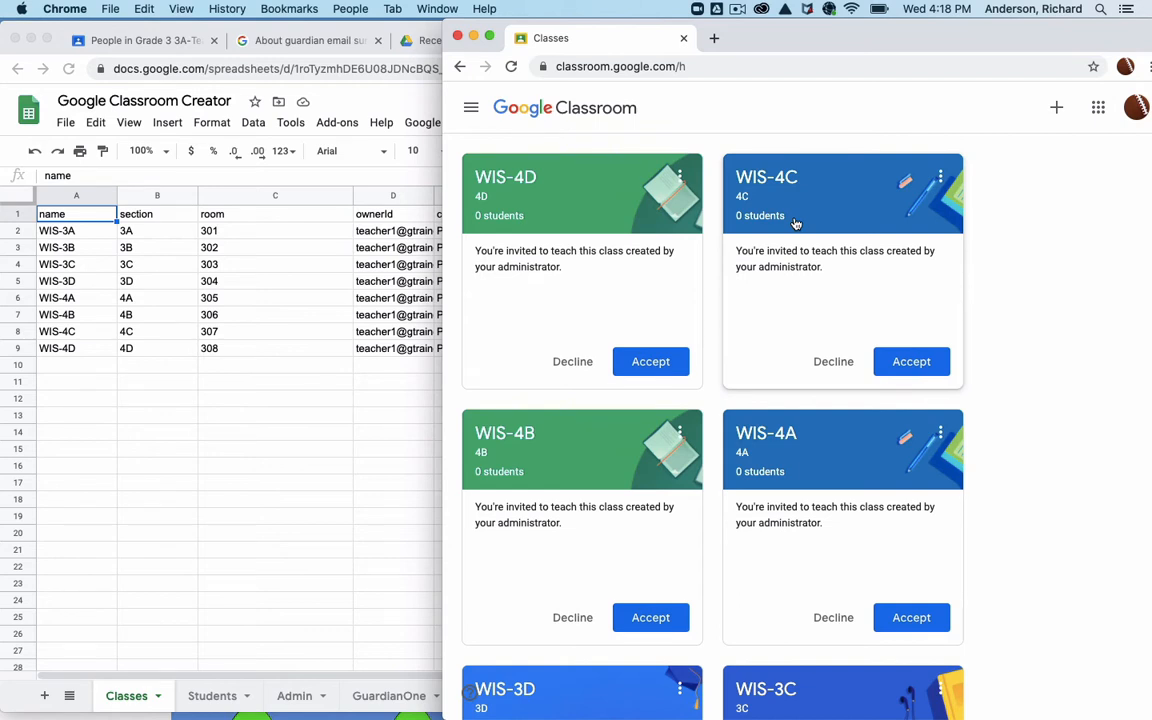
mouse_move(881, 316)
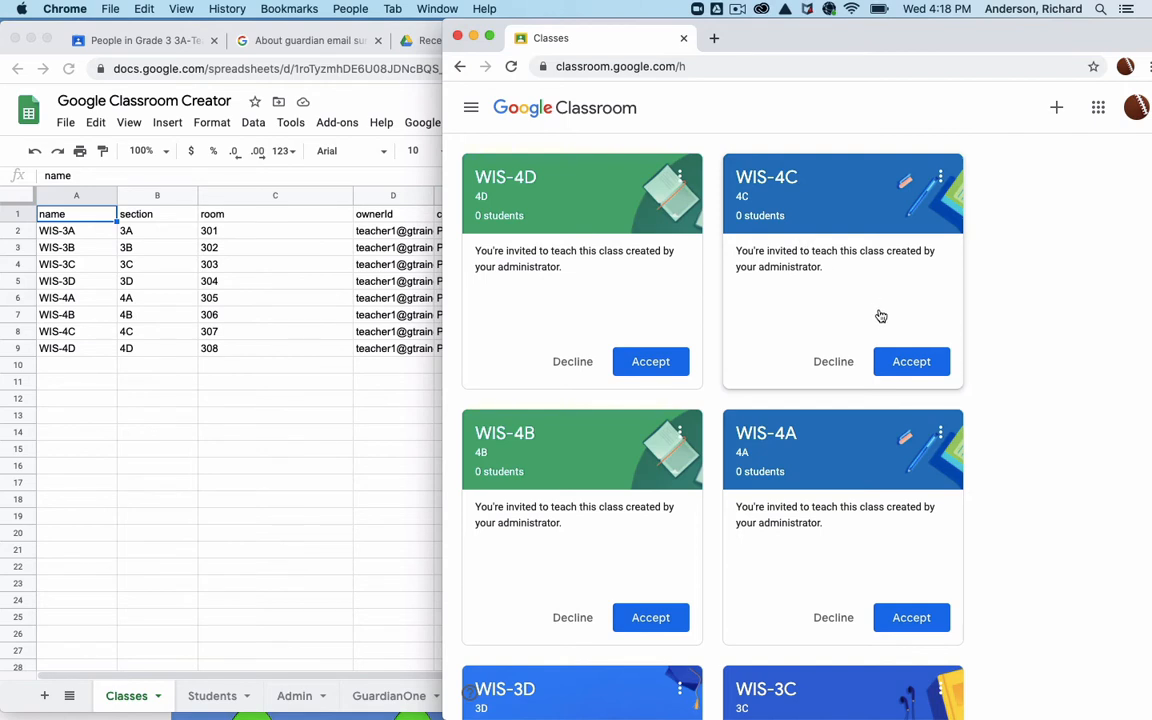
mouse_move(855, 404)
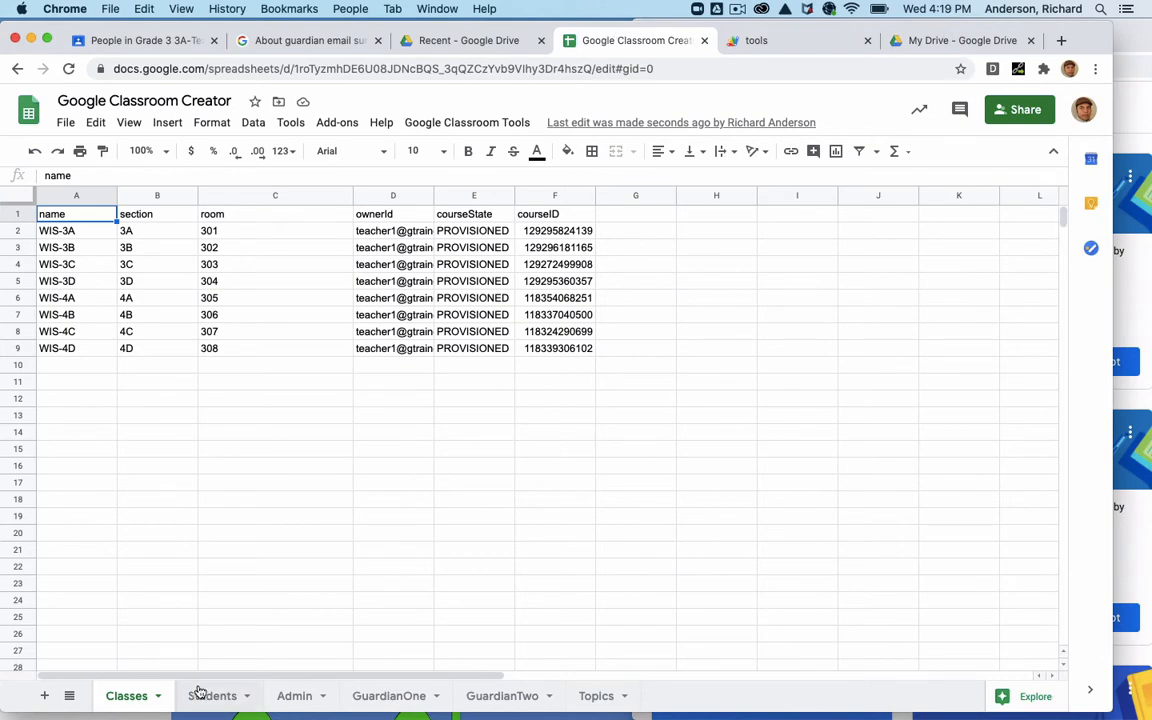
Switch to the Students sheet and start Add Students from the Google Classroom Tools menu
left_click(211, 695)
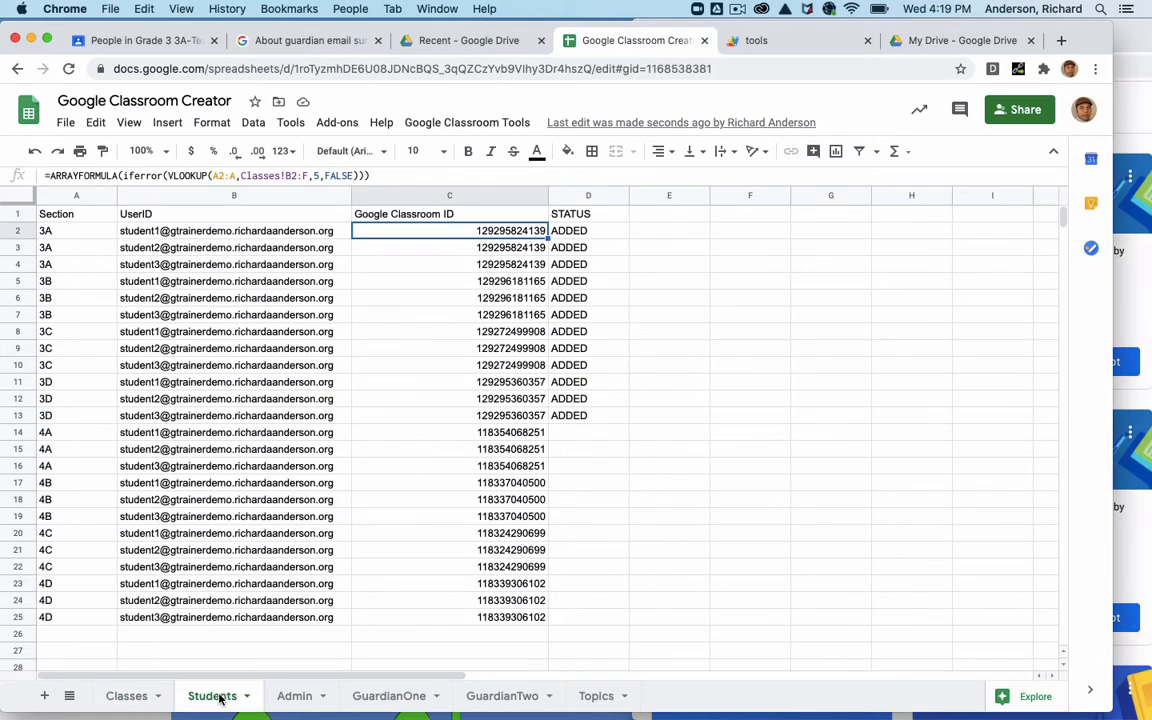
left_click(466, 122)
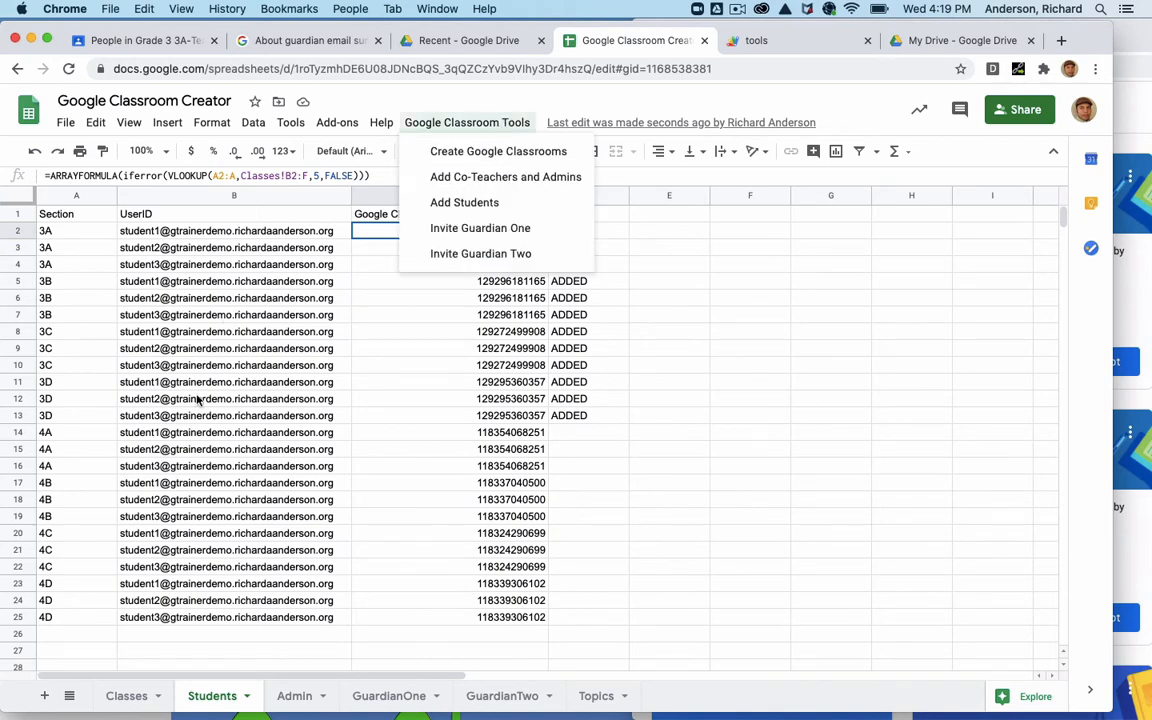
left_click(830, 398)
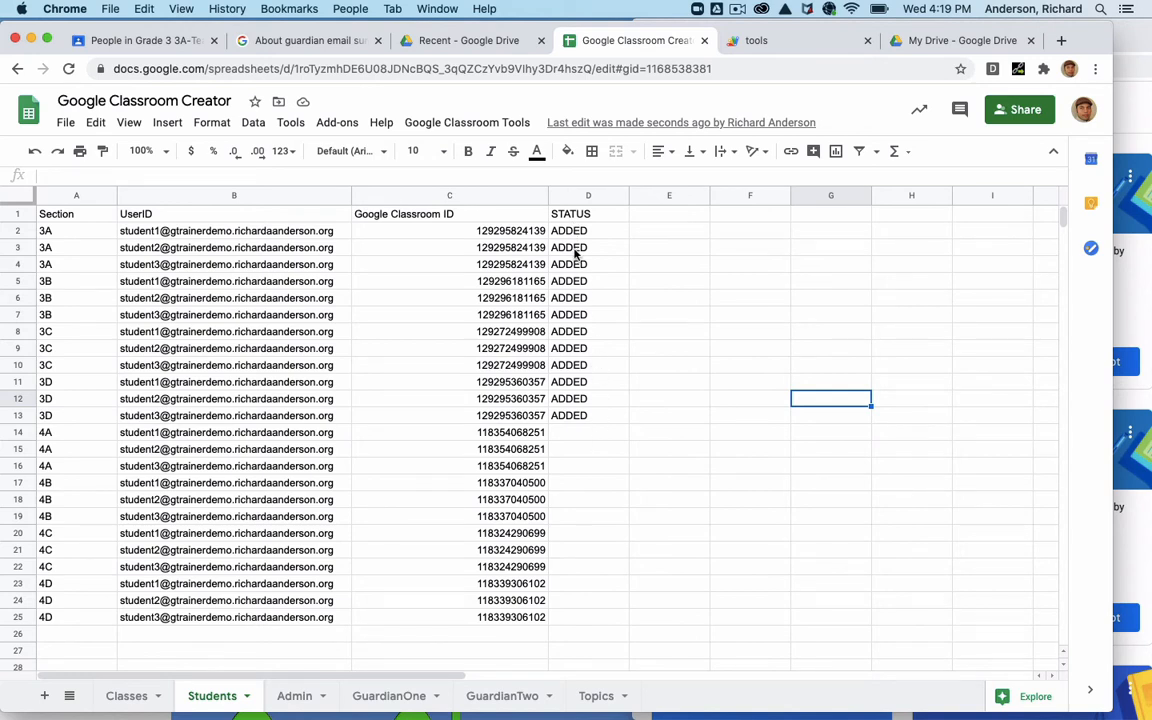
mouse_move(587, 432)
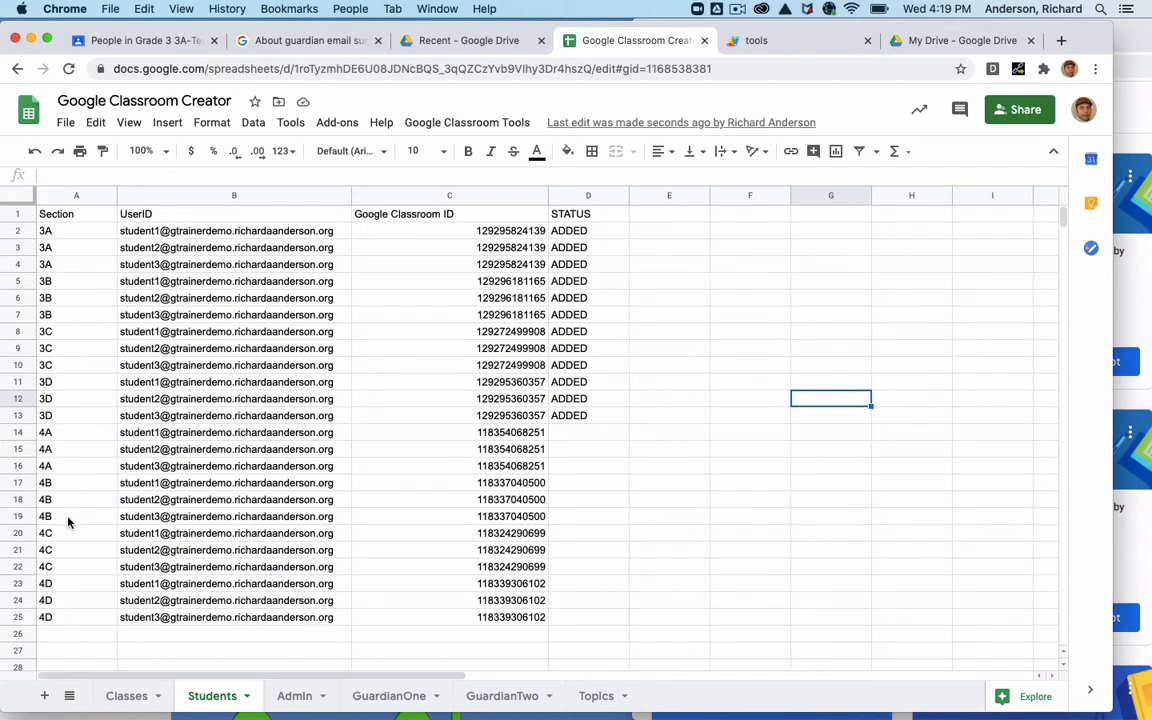
mouse_move(464, 443)
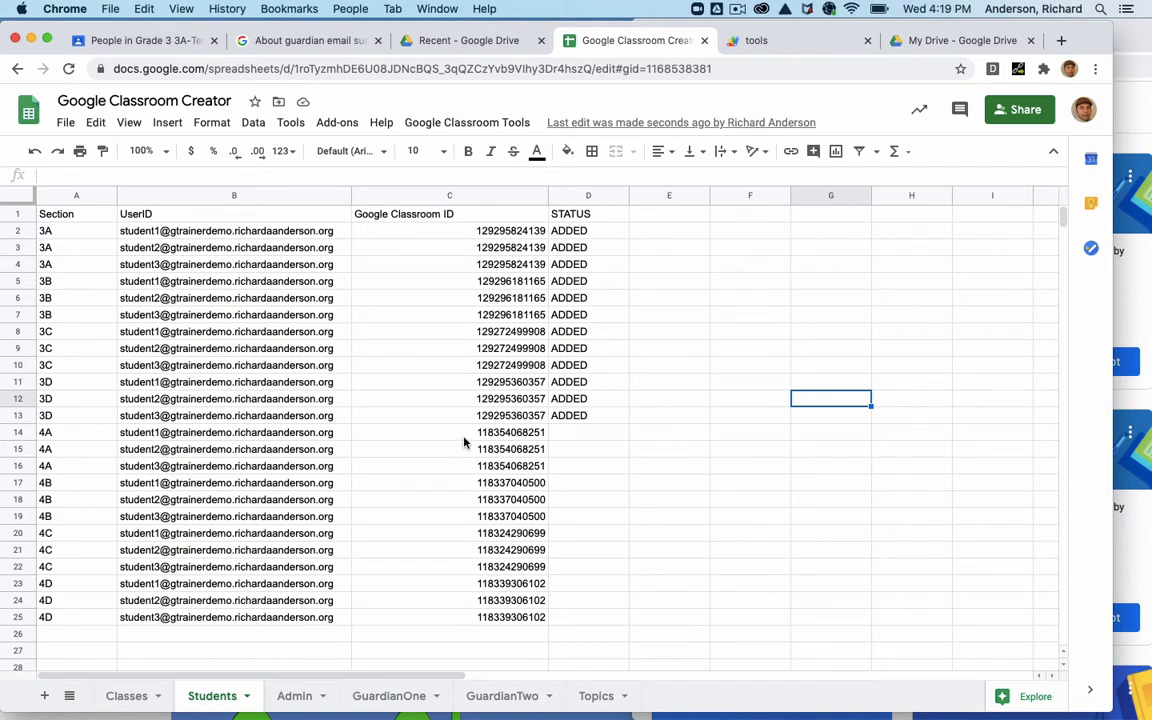
mouse_move(213, 469)
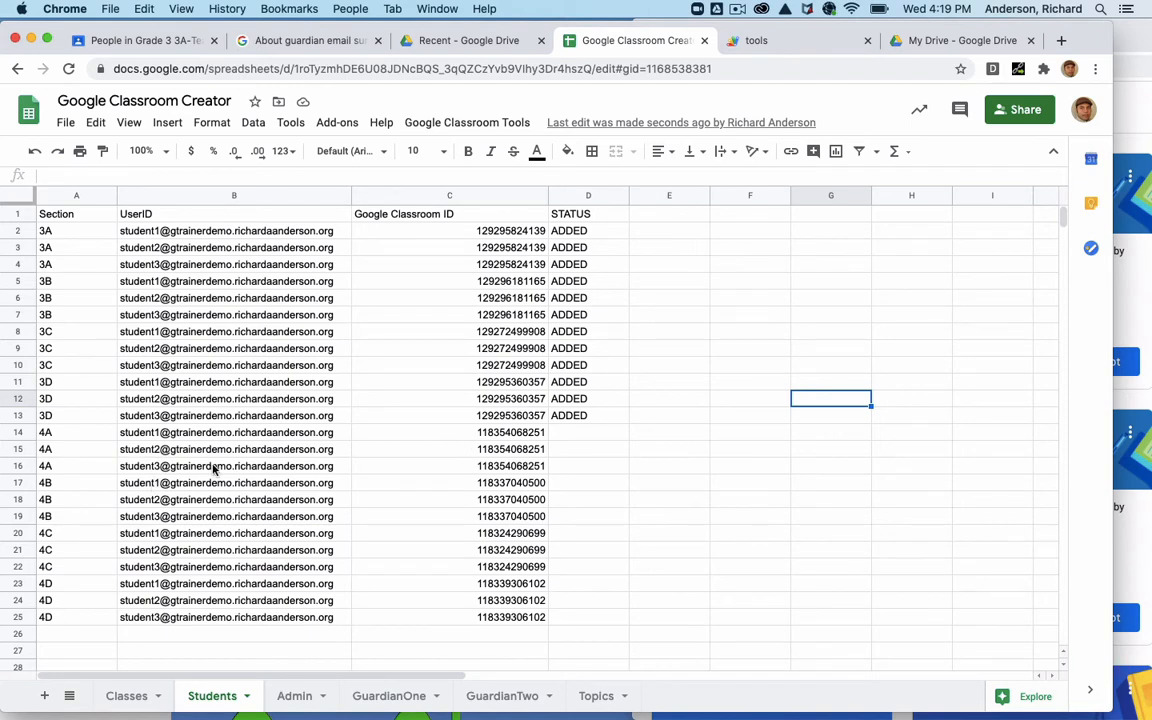
mouse_move(600, 283)
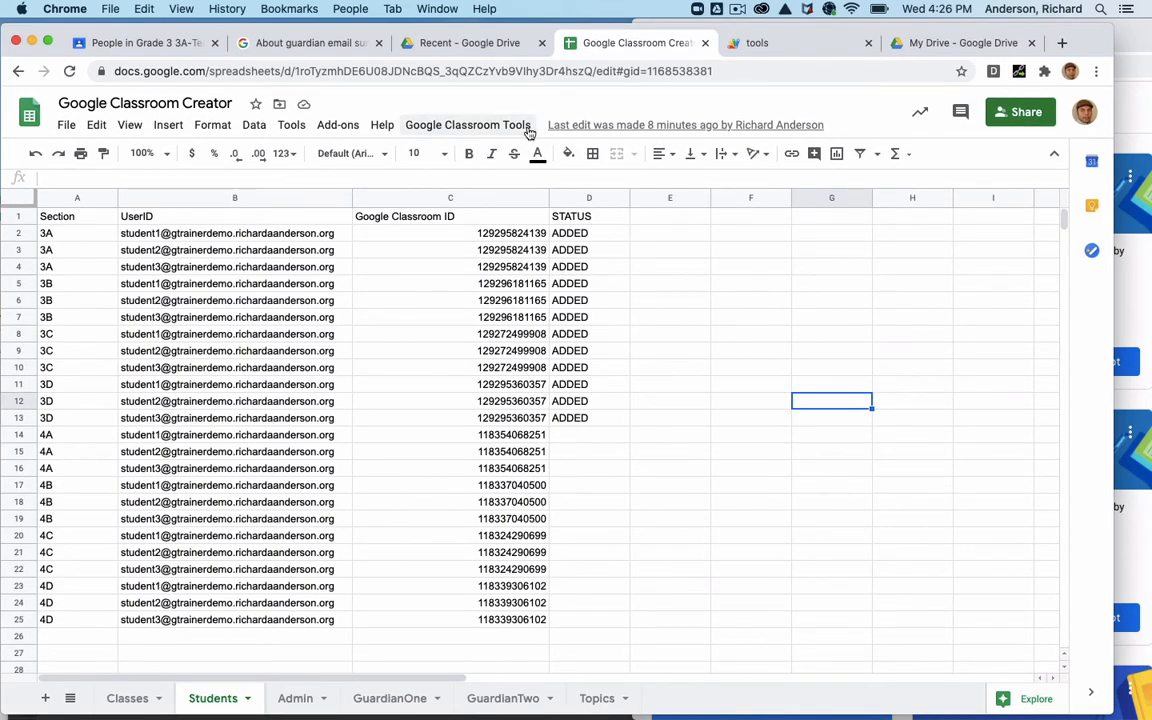
Run Add Students so WIS-4A through WIS-4D each receive 3 students
left_click(467, 124)
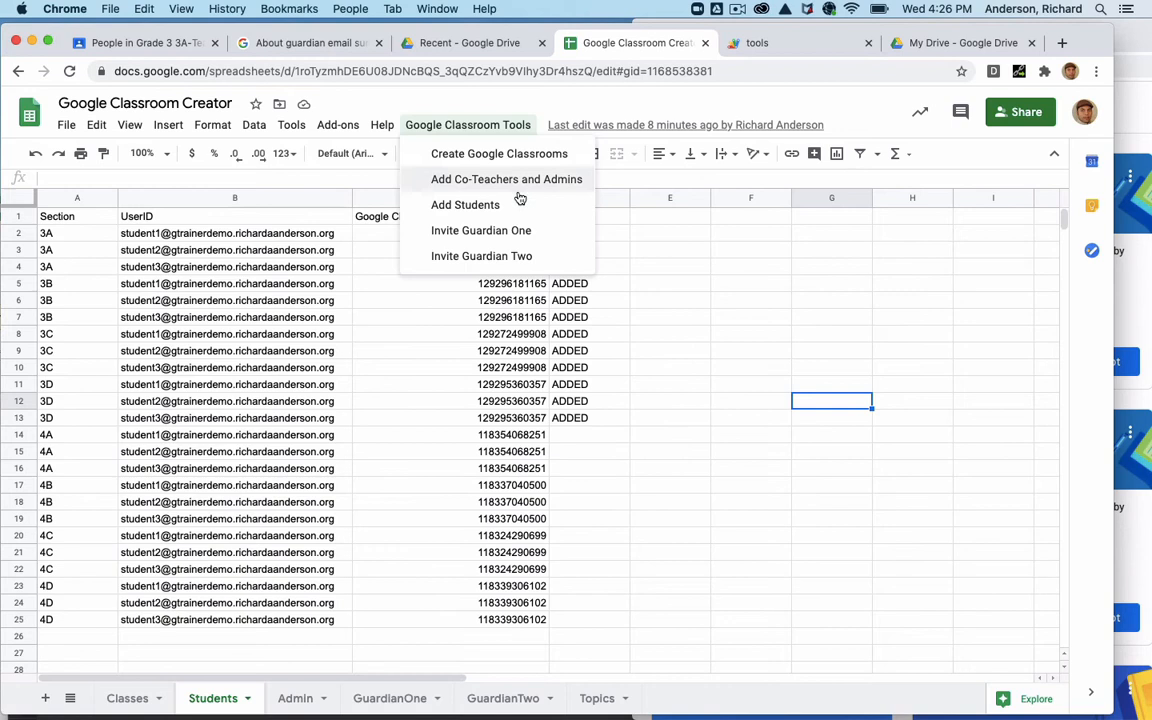
mouse_move(480, 210)
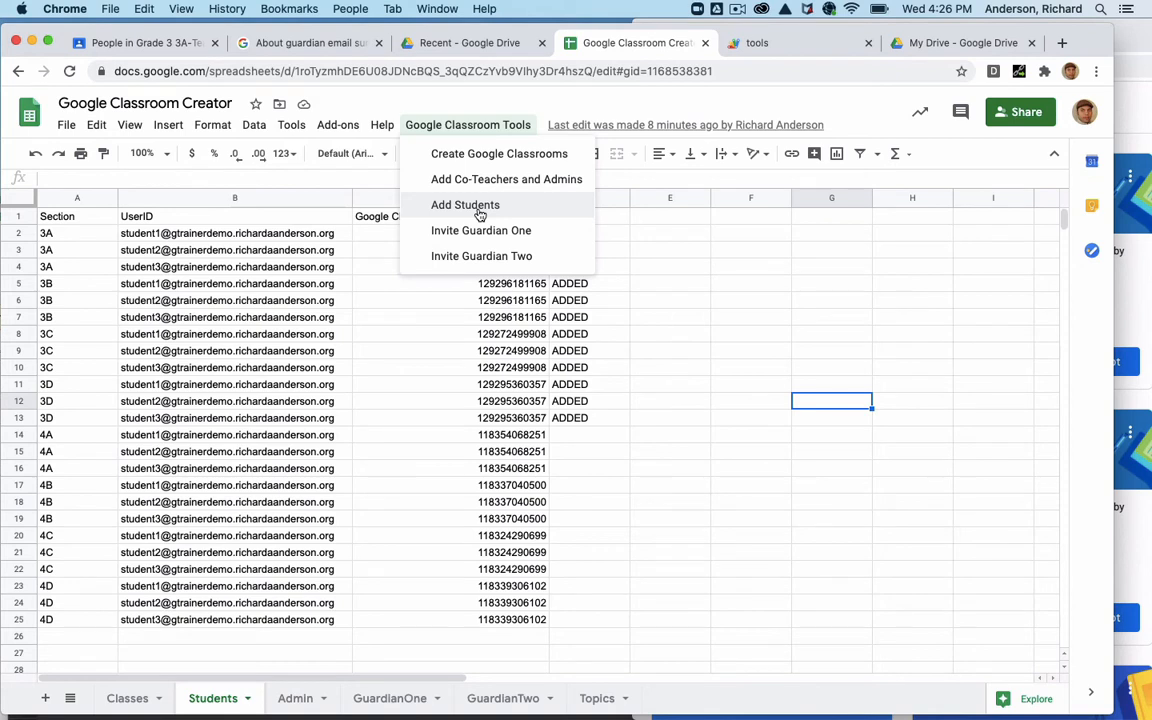
left_click(465, 204)
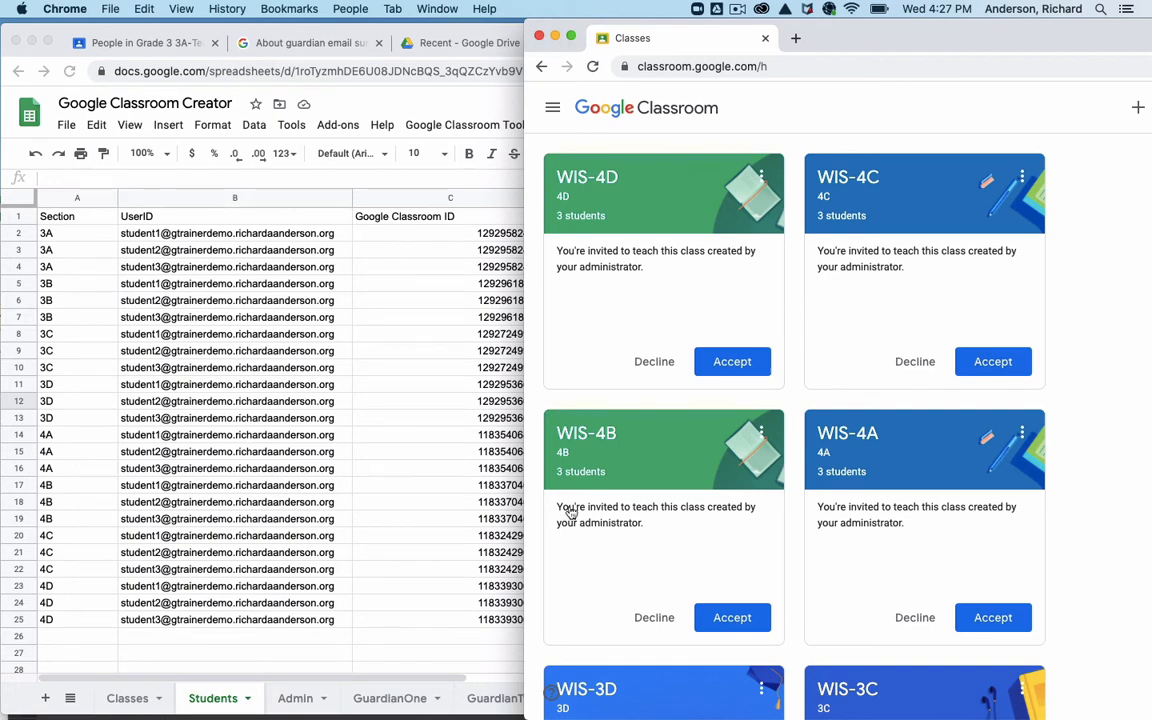
mouse_move(623, 605)
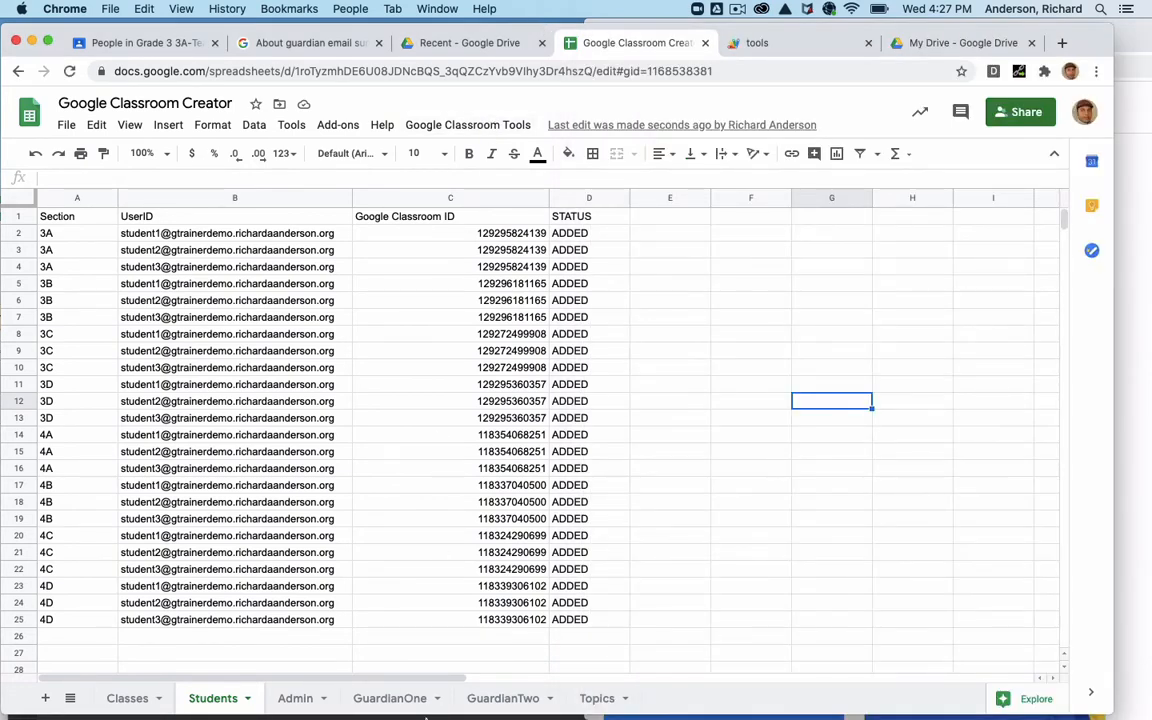
Inspect the Admin sheet's Classroom Admin address for the first classroom, then move to Classes
left_click(295, 698)
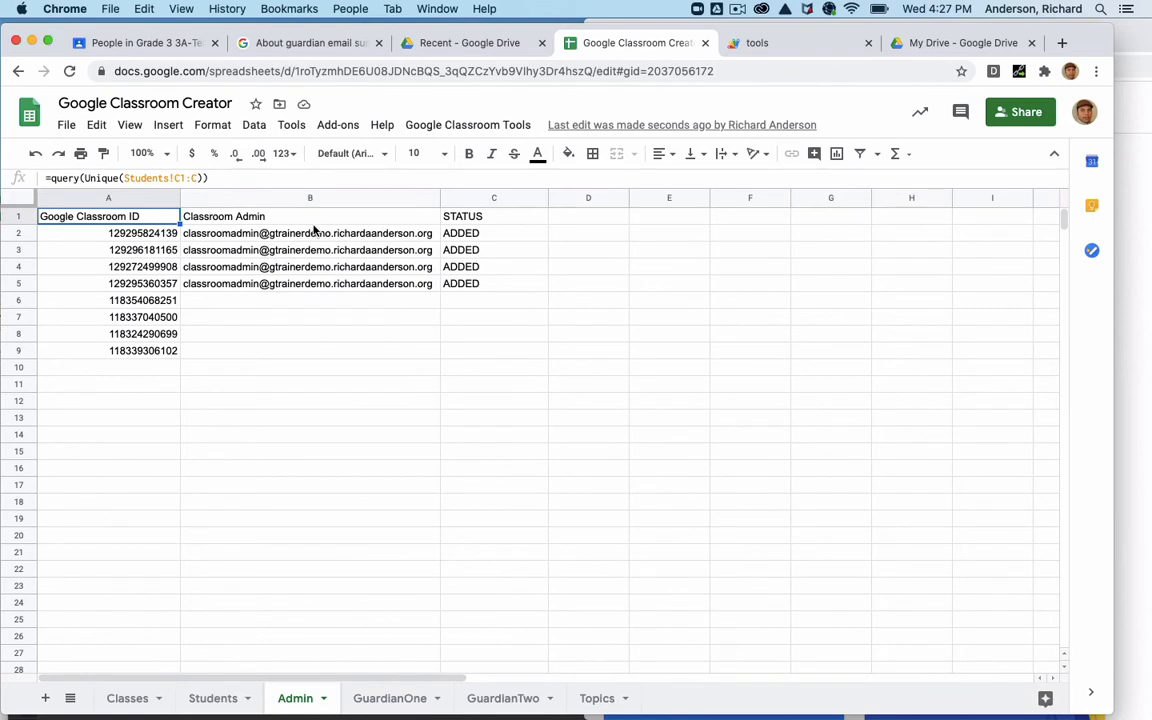
left_click(310, 233)
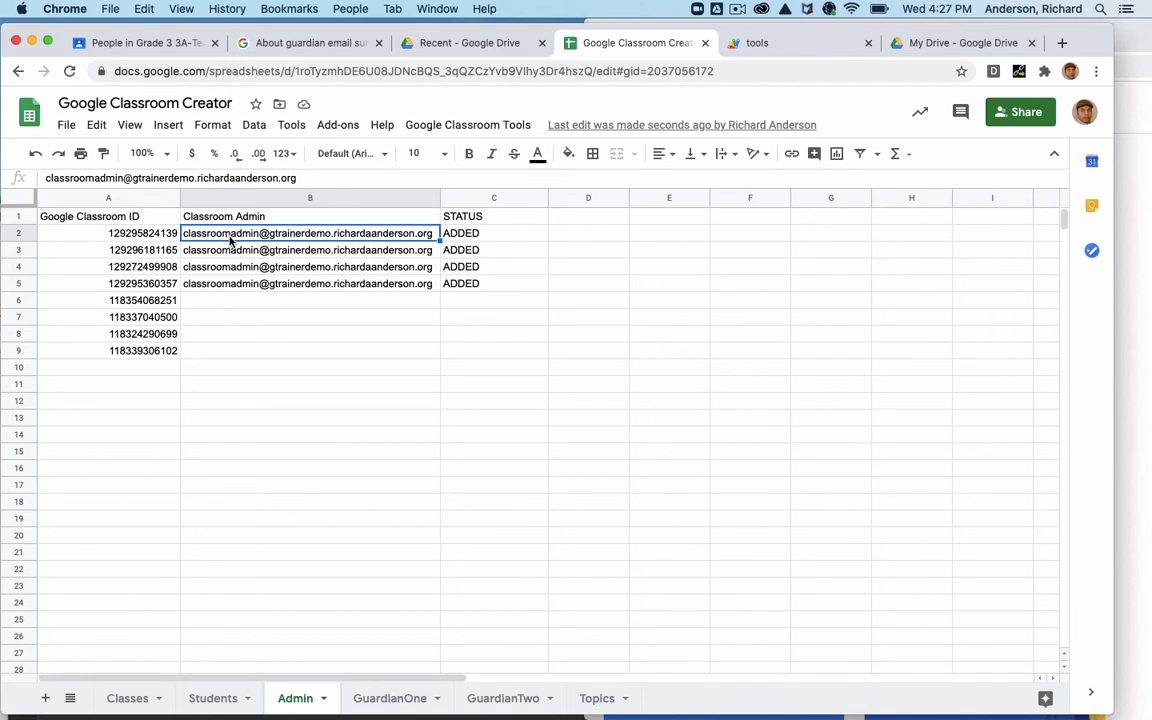
mouse_move(266, 271)
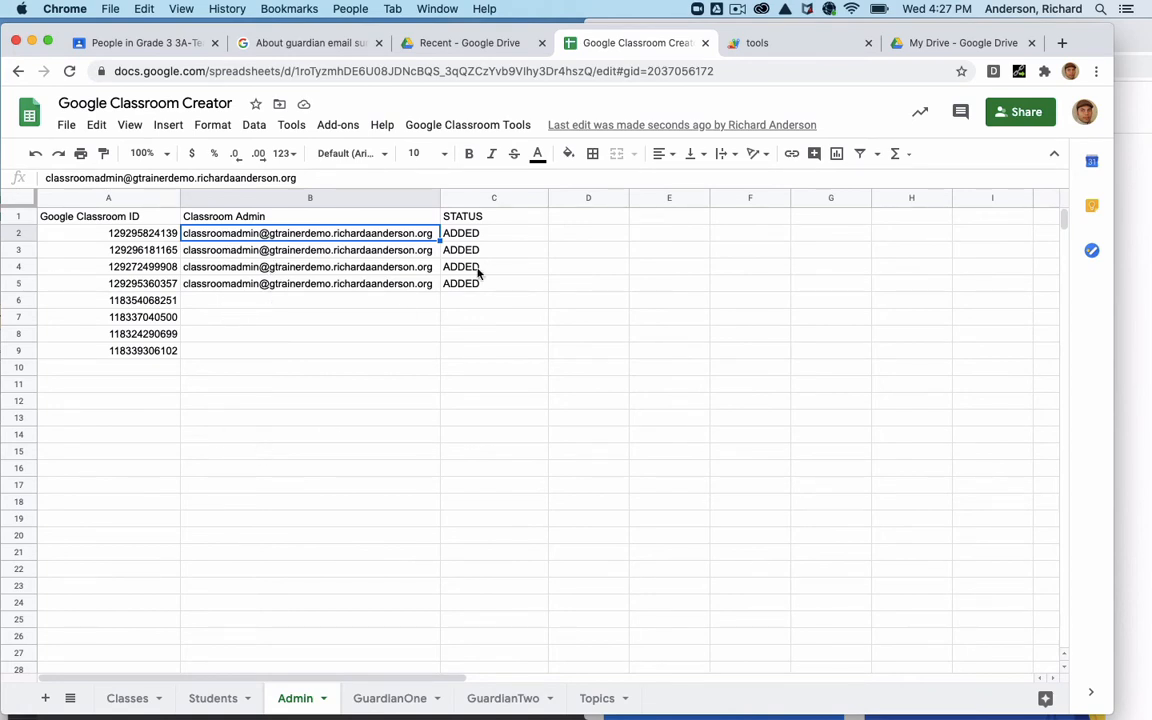
left_click(127, 698)
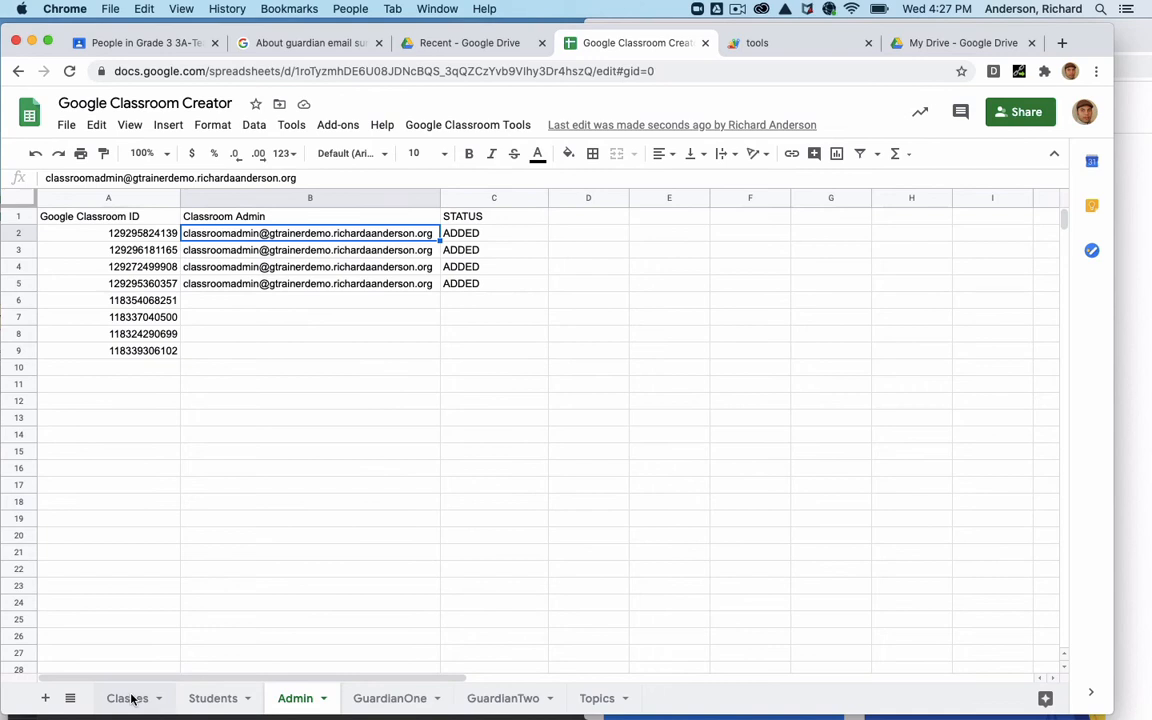
Review the Classes and Topics sheets, then return to the Admin sheet
left_click(127, 698)
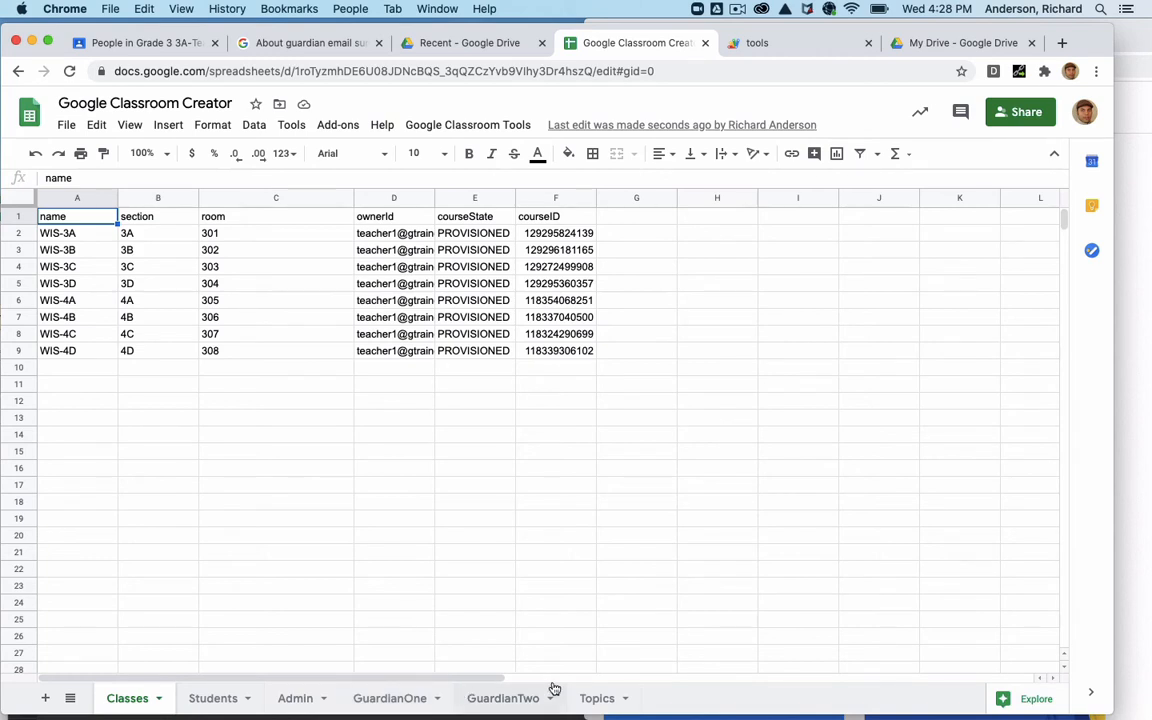
left_click(597, 698)
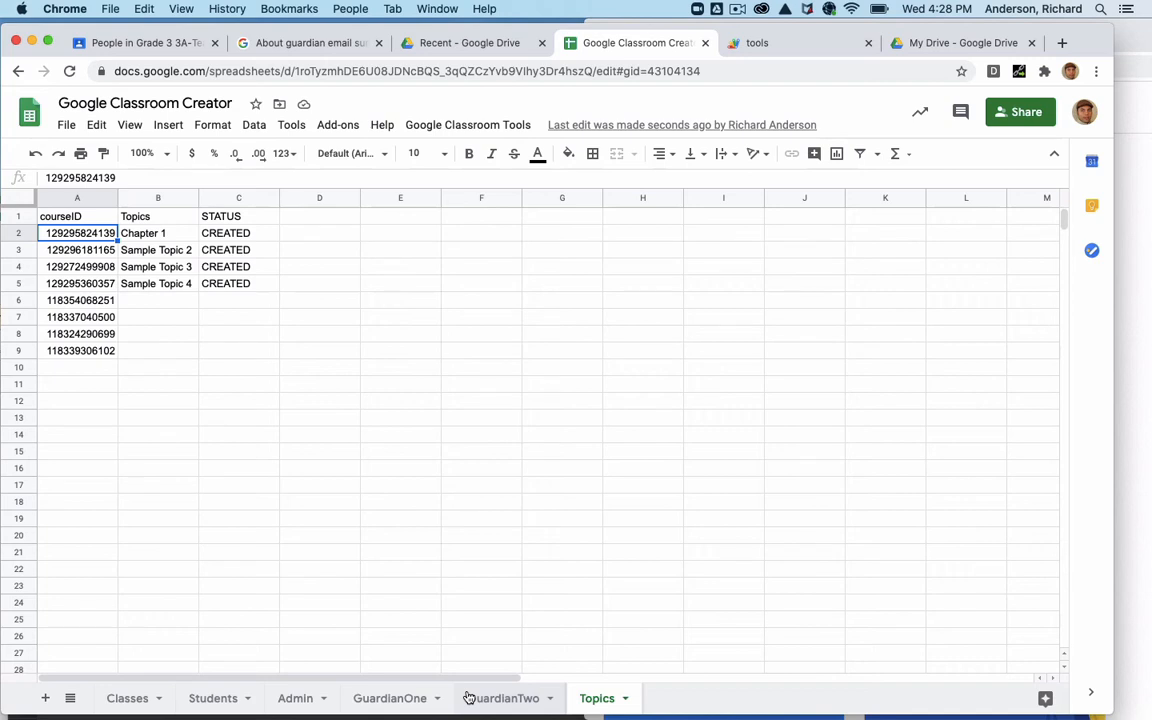
left_click(295, 698)
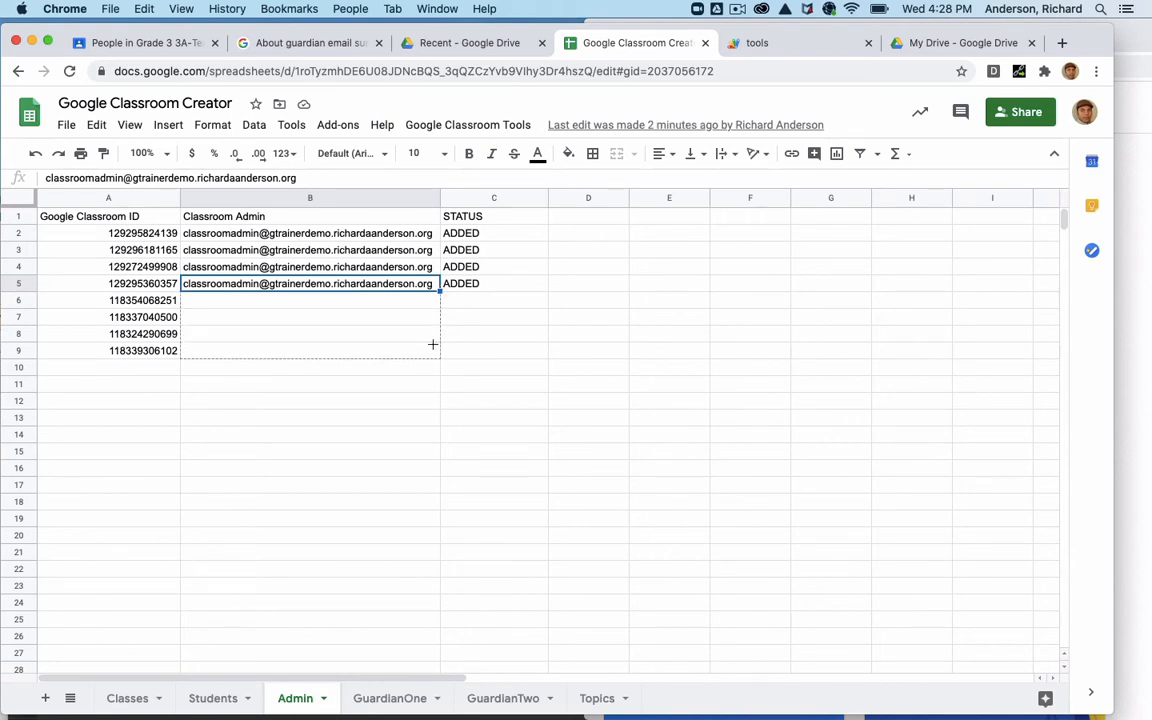
Fill the admin address from B5 down to B9 and run Add Co-Teachers and Admins
left_click_drag(433, 290, 433, 351)
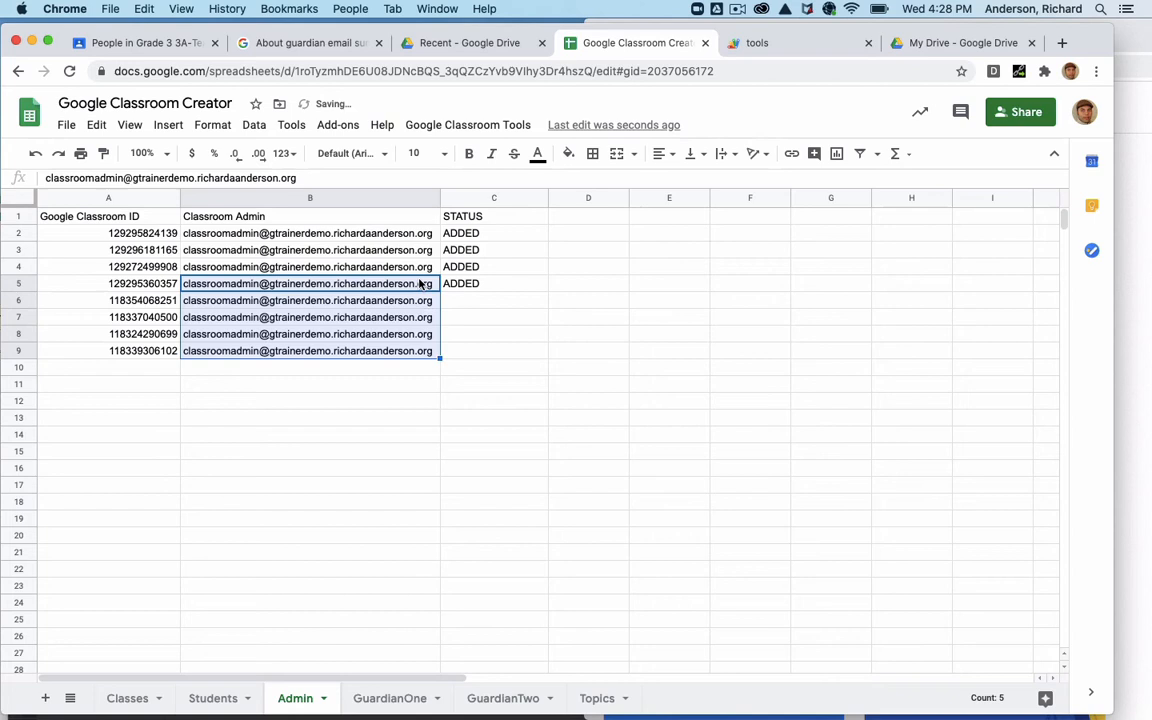
left_click(493, 300)
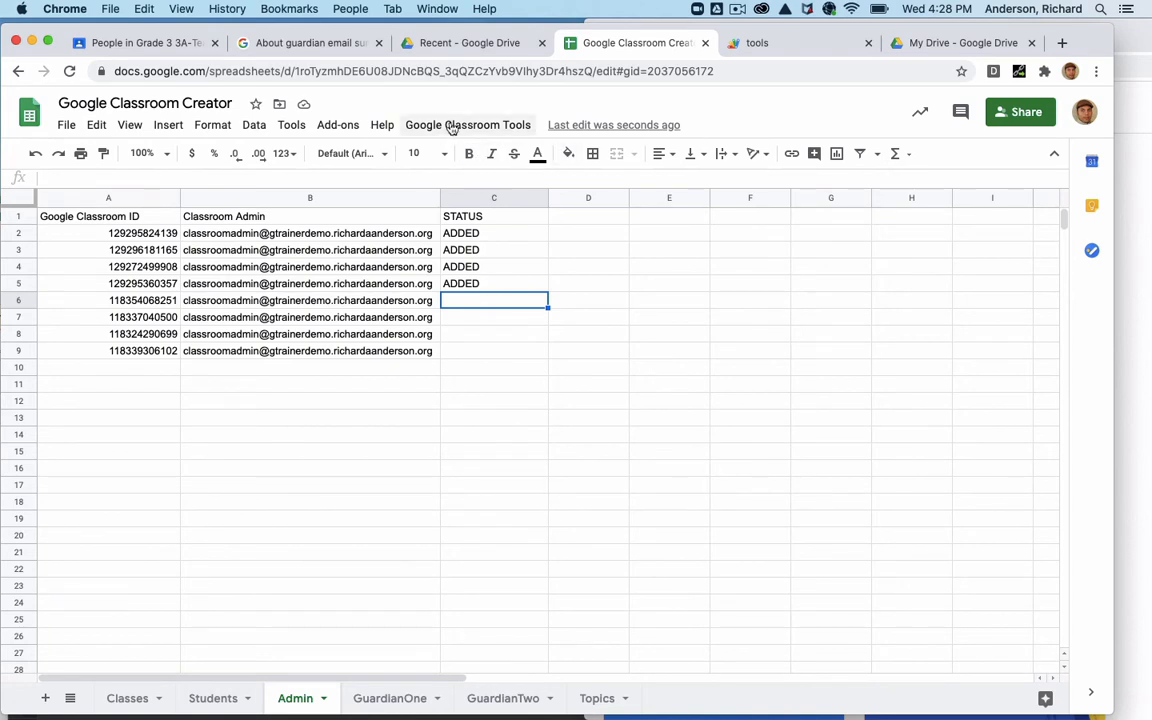
left_click(467, 124)
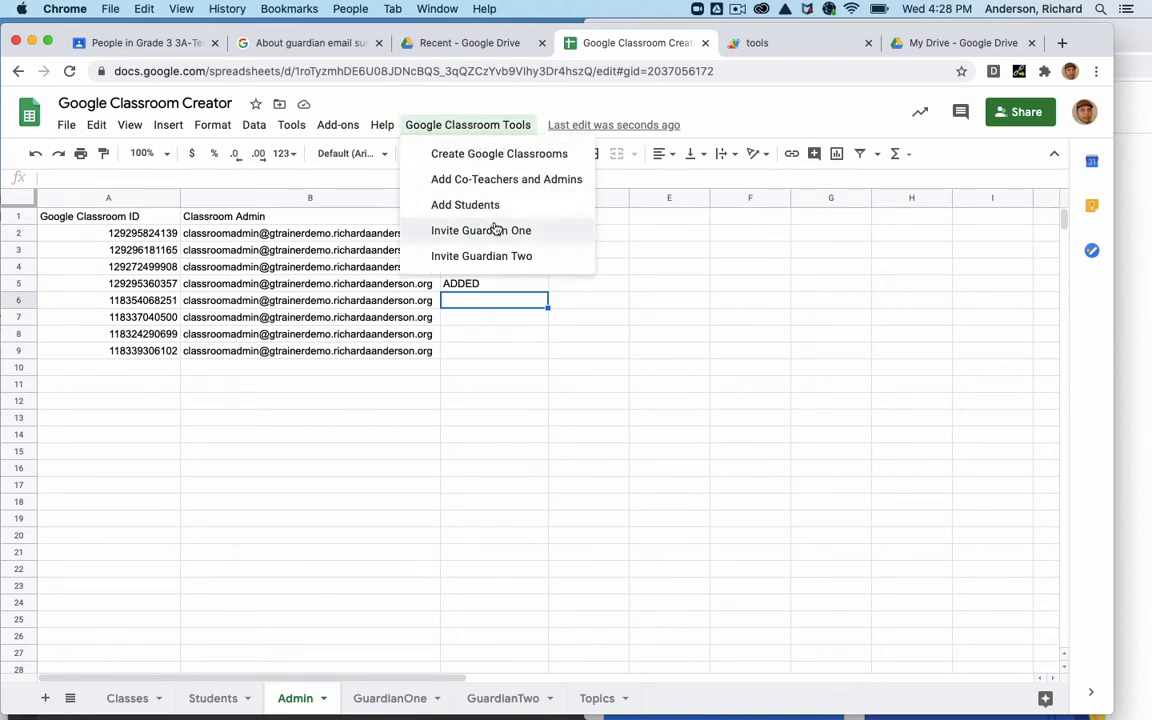
mouse_move(533, 179)
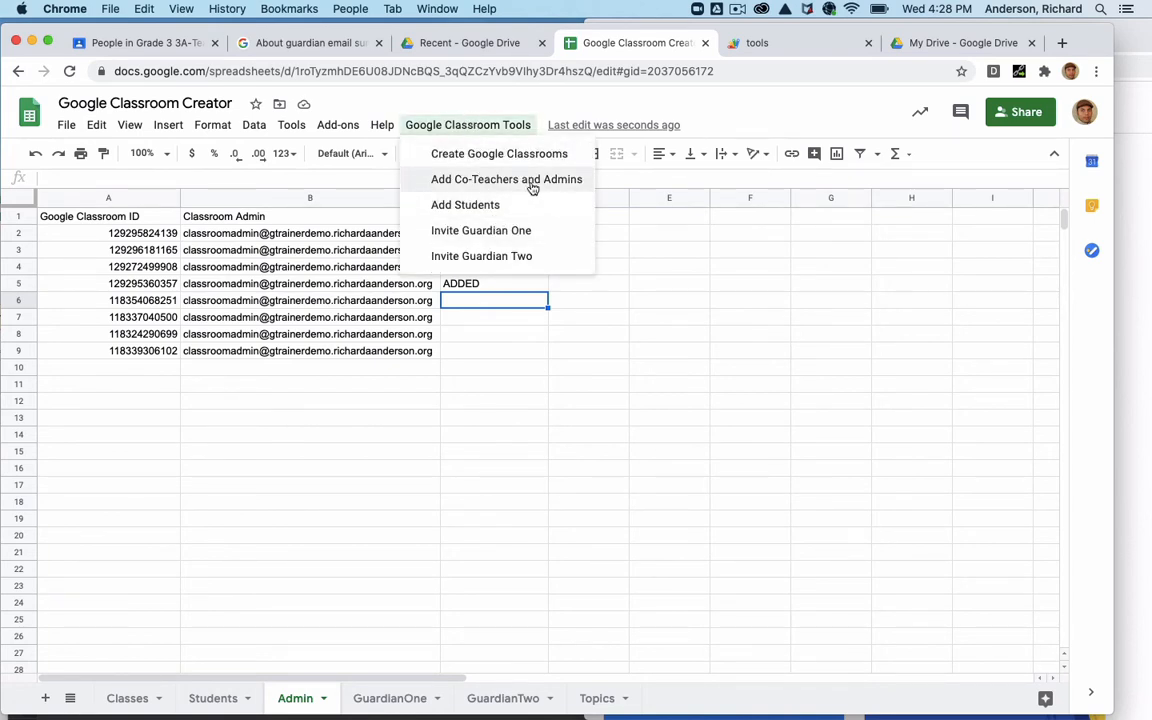
left_click(506, 179)
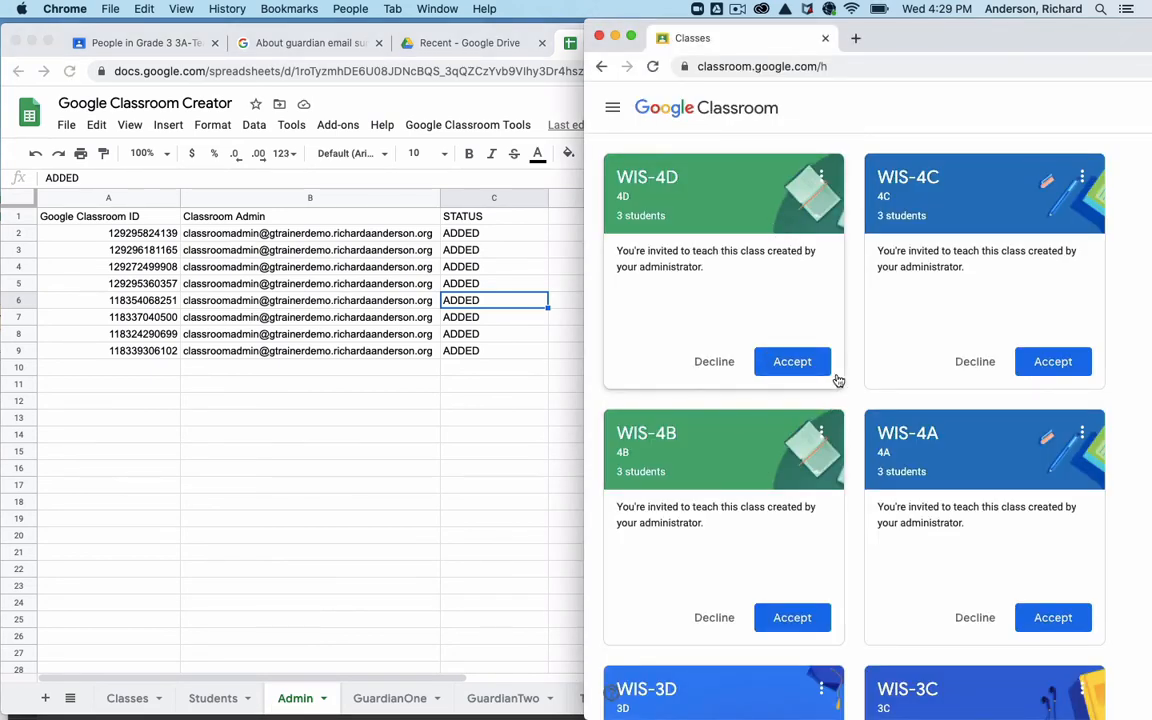
Accept the WIS-4A teaching invitation and view its People list: teacher 1, co-teacher, three students
scroll("down", 3)
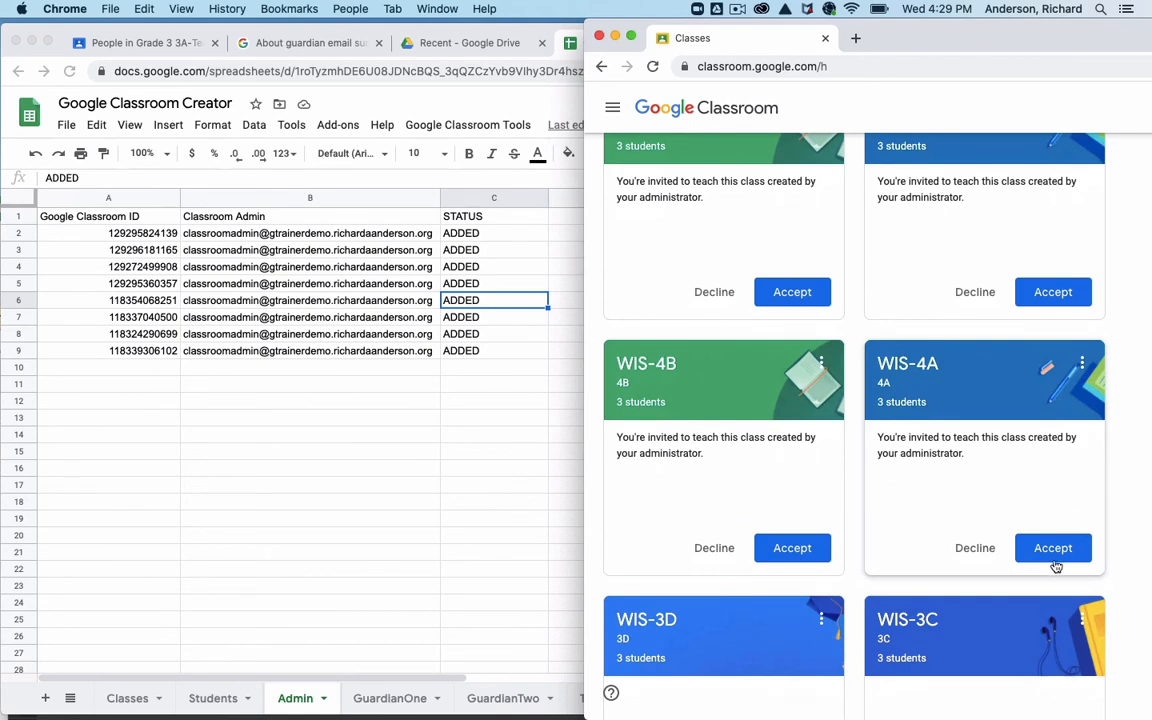
left_click(1052, 548)
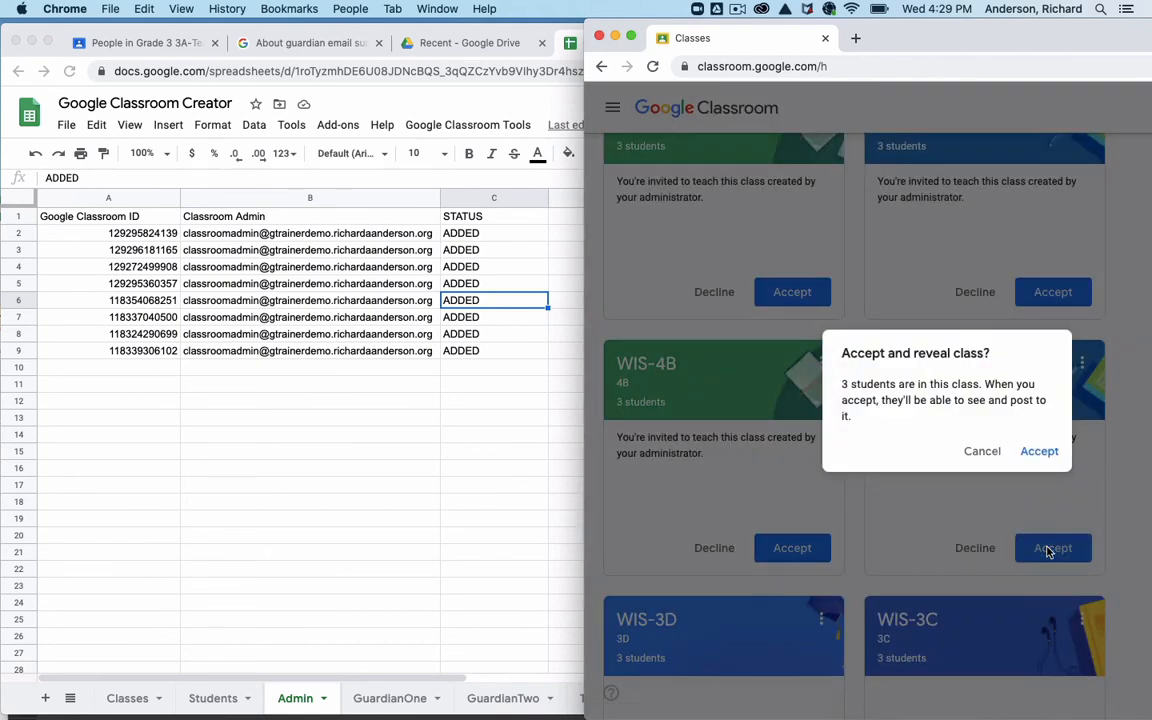
left_click(1039, 451)
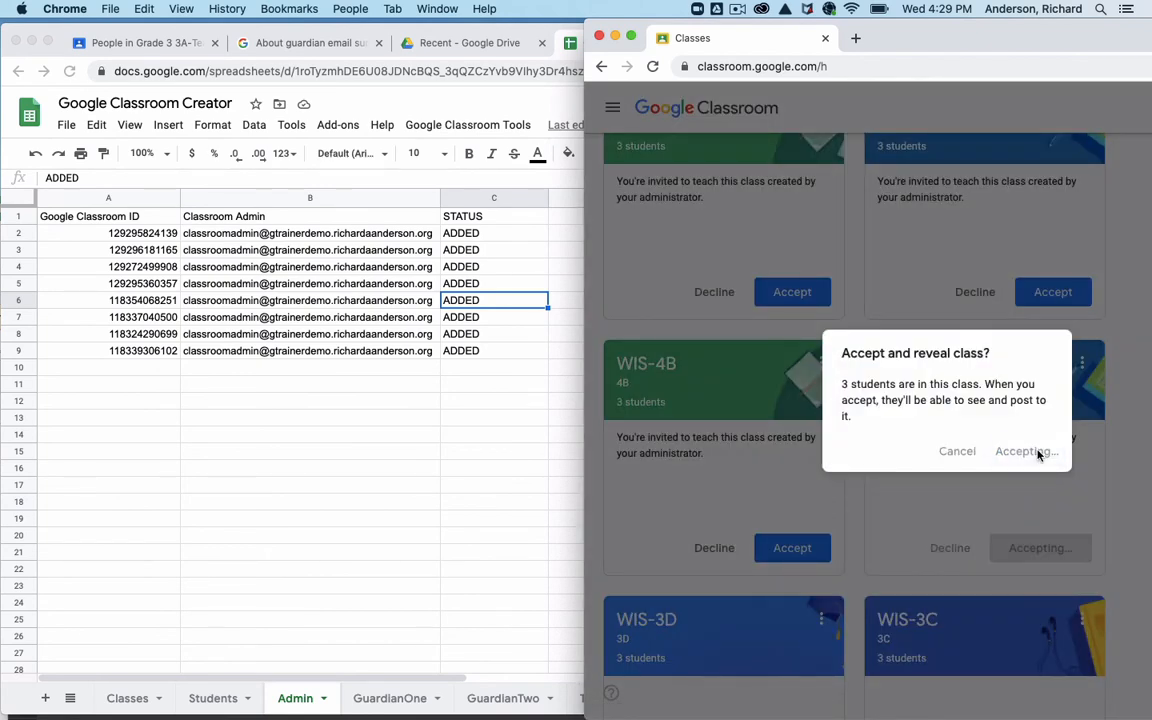
left_click(1020, 451)
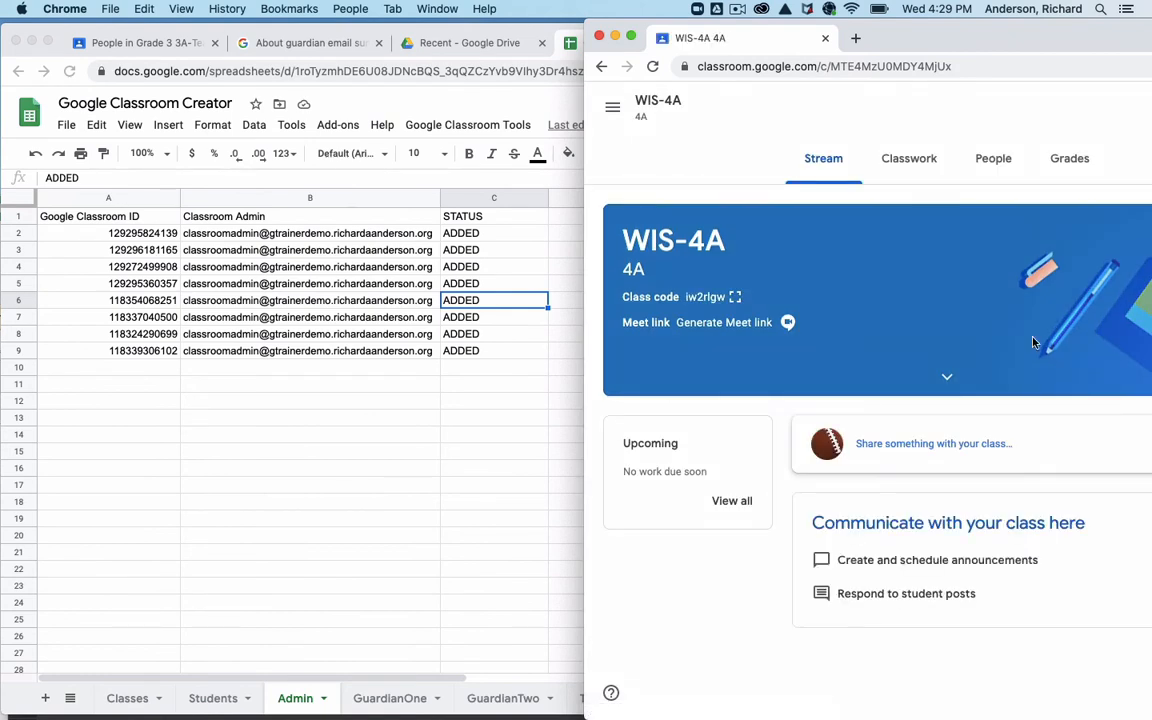
left_click(993, 158)
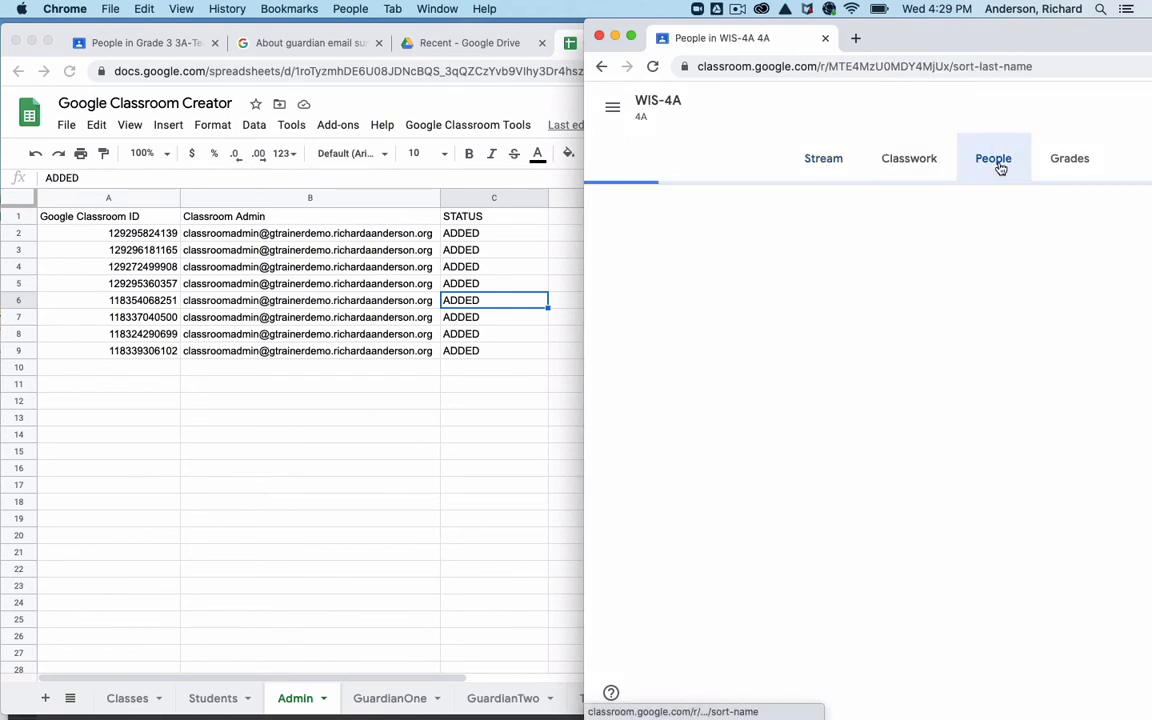
left_click(993, 158)
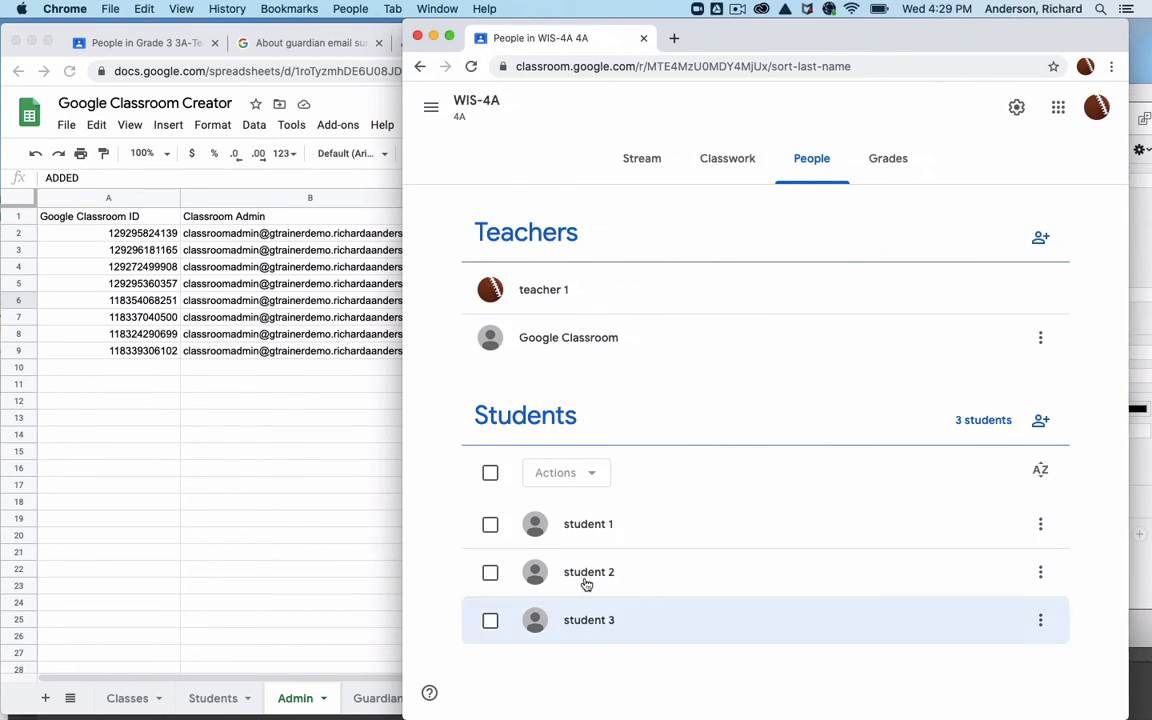
mouse_move(389, 33)
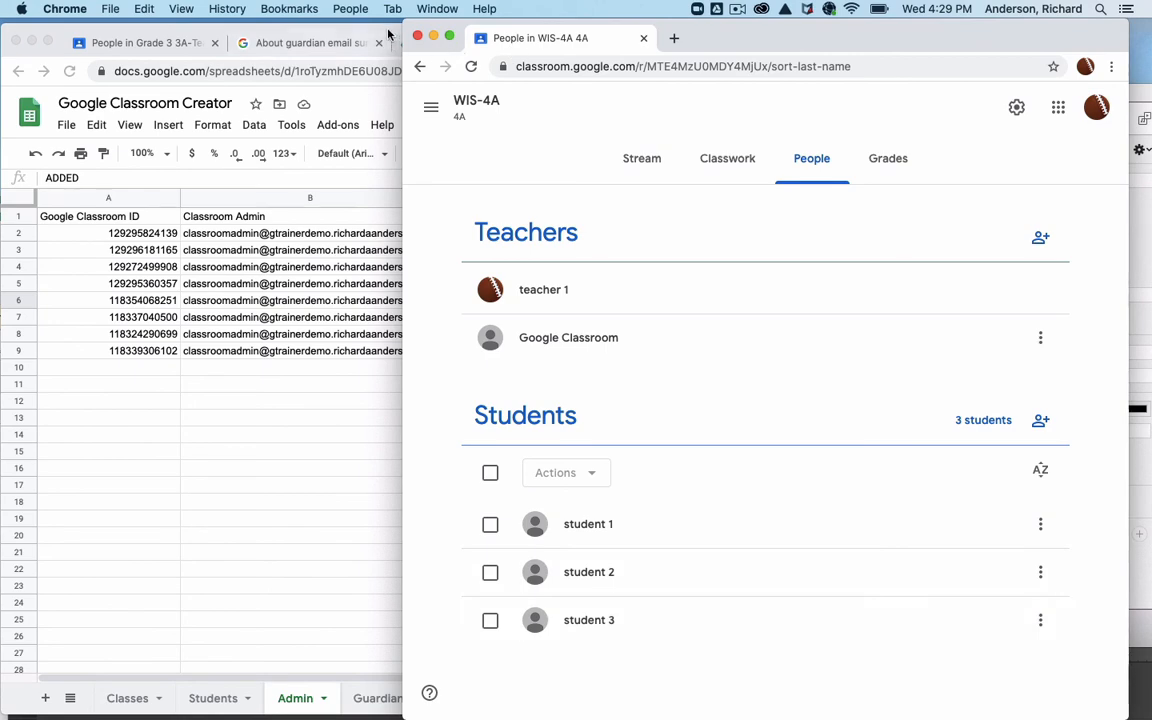
left_click(648, 38)
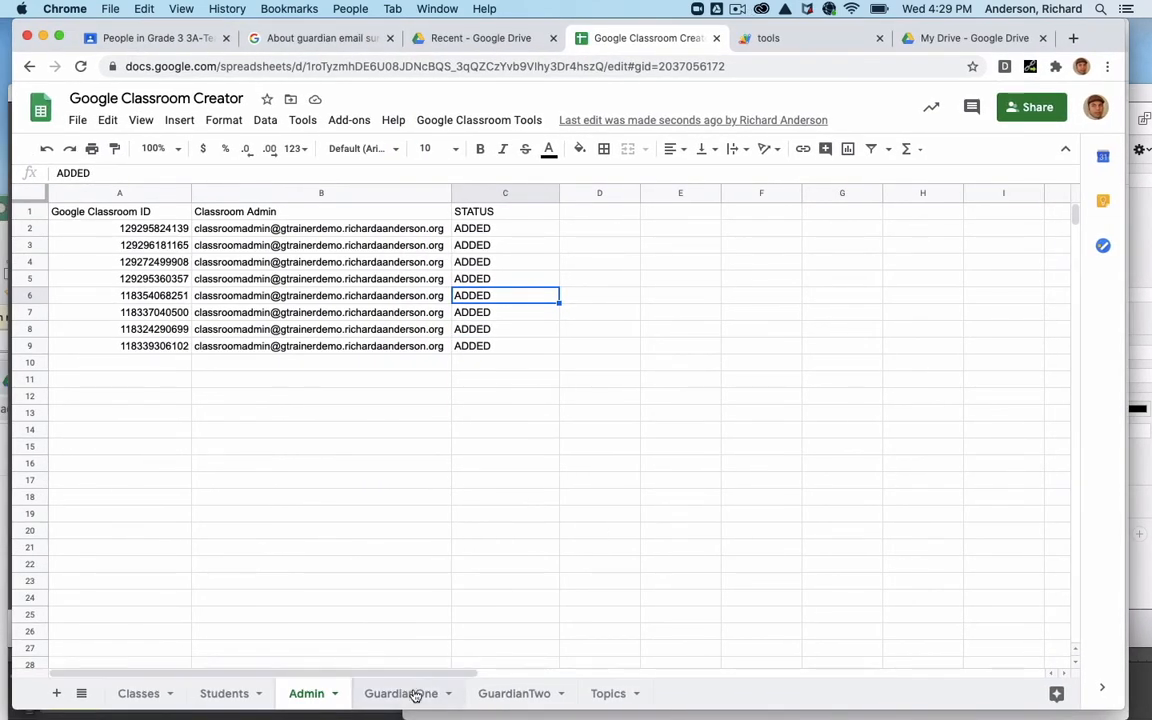
Compare GuardianOne and GuardianTwo, checking student2's empty guardian email and NO ADDRESS FOUND status
left_click(400, 693)
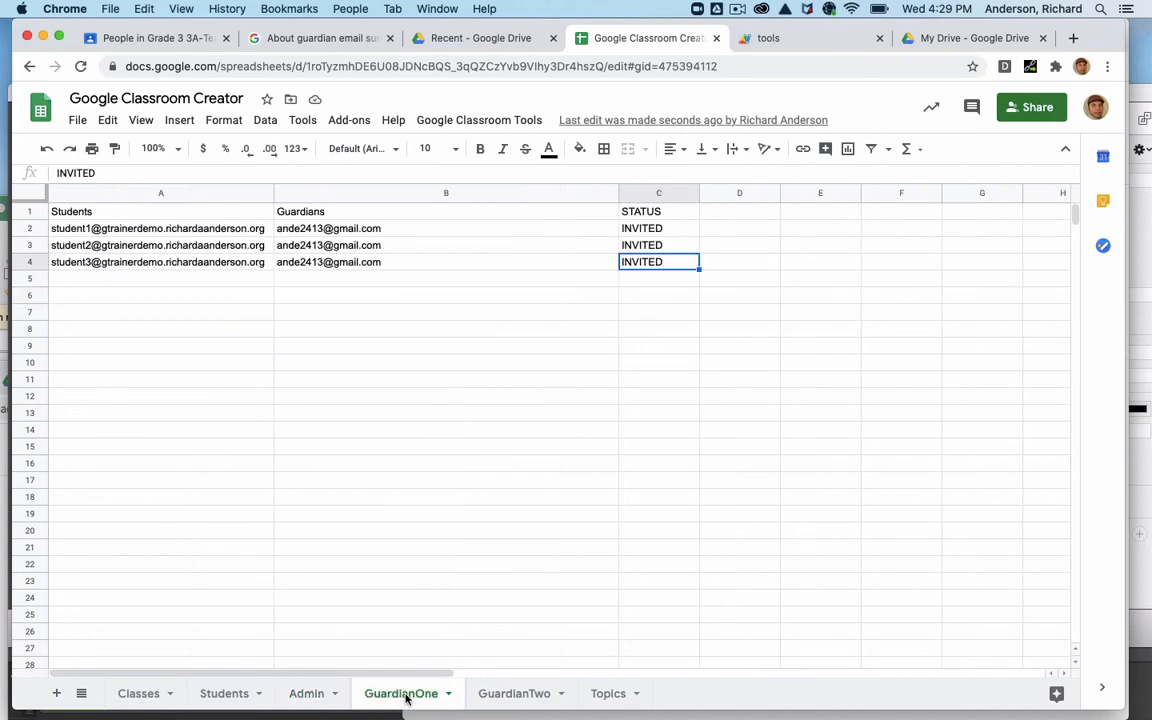
left_click(514, 693)
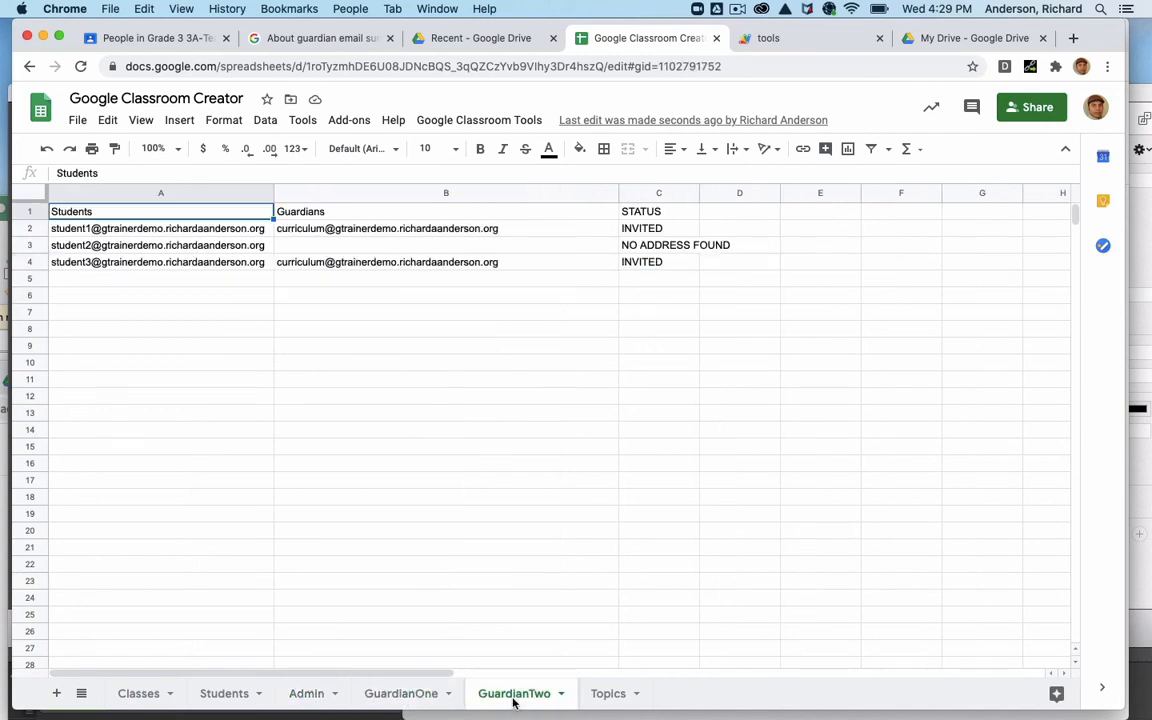
left_click(400, 693)
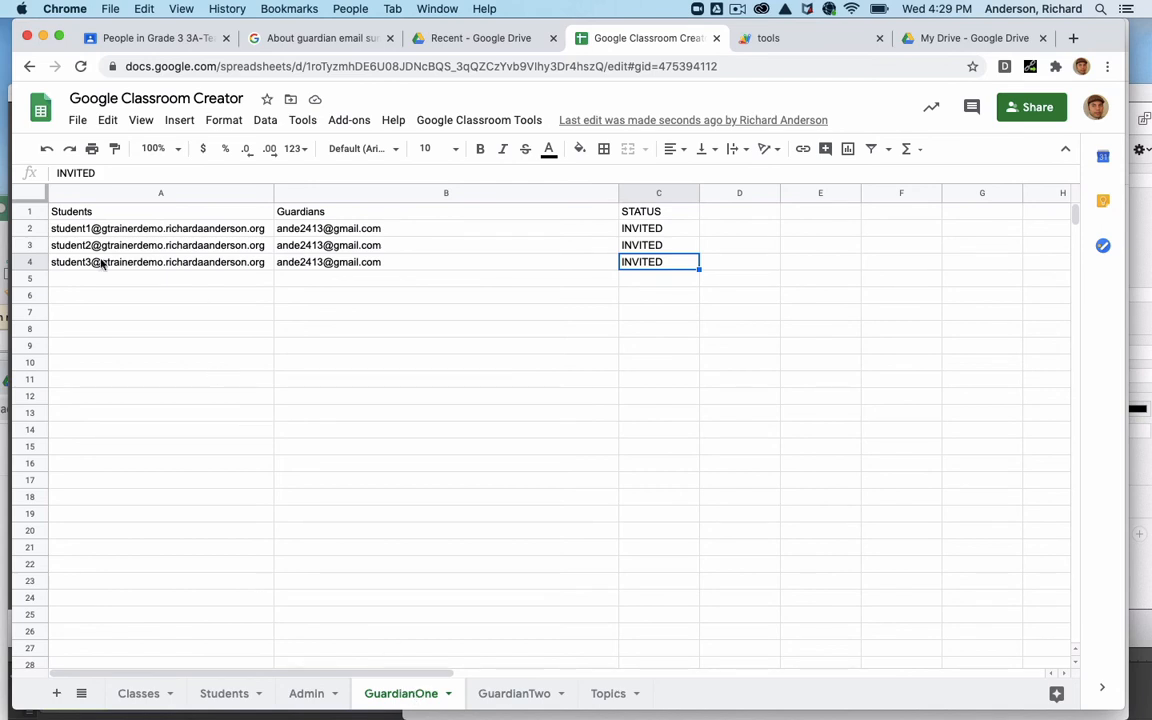
mouse_move(200, 247)
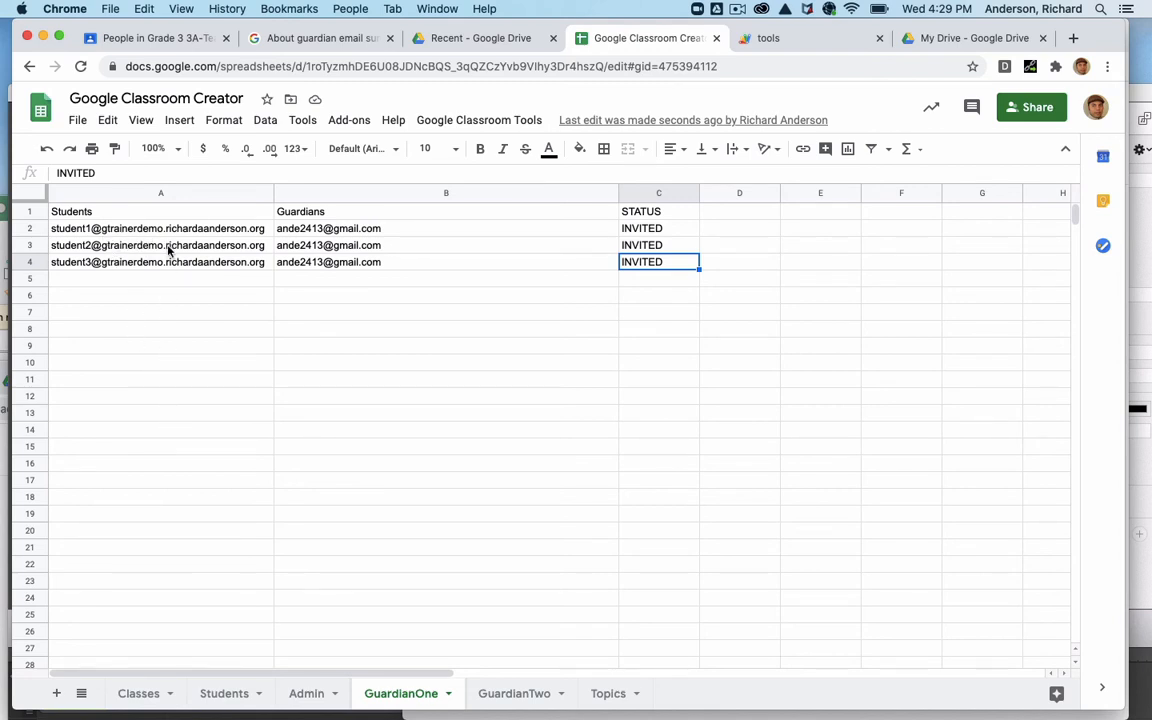
mouse_move(143, 667)
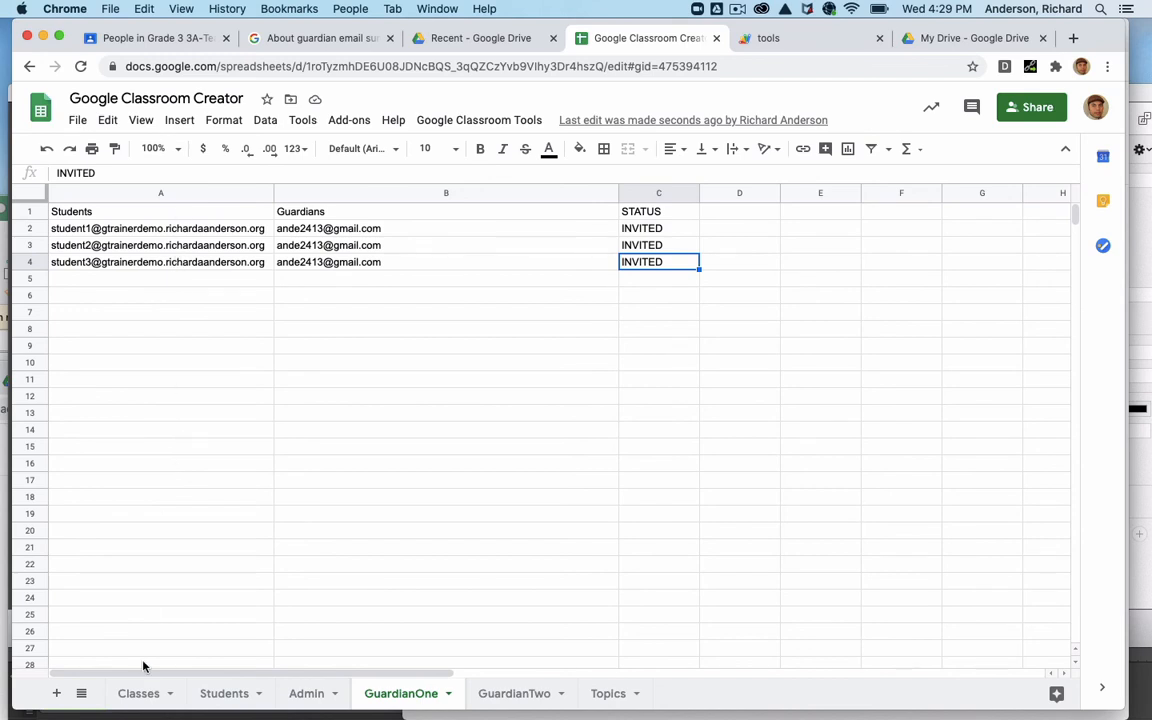
mouse_move(367, 217)
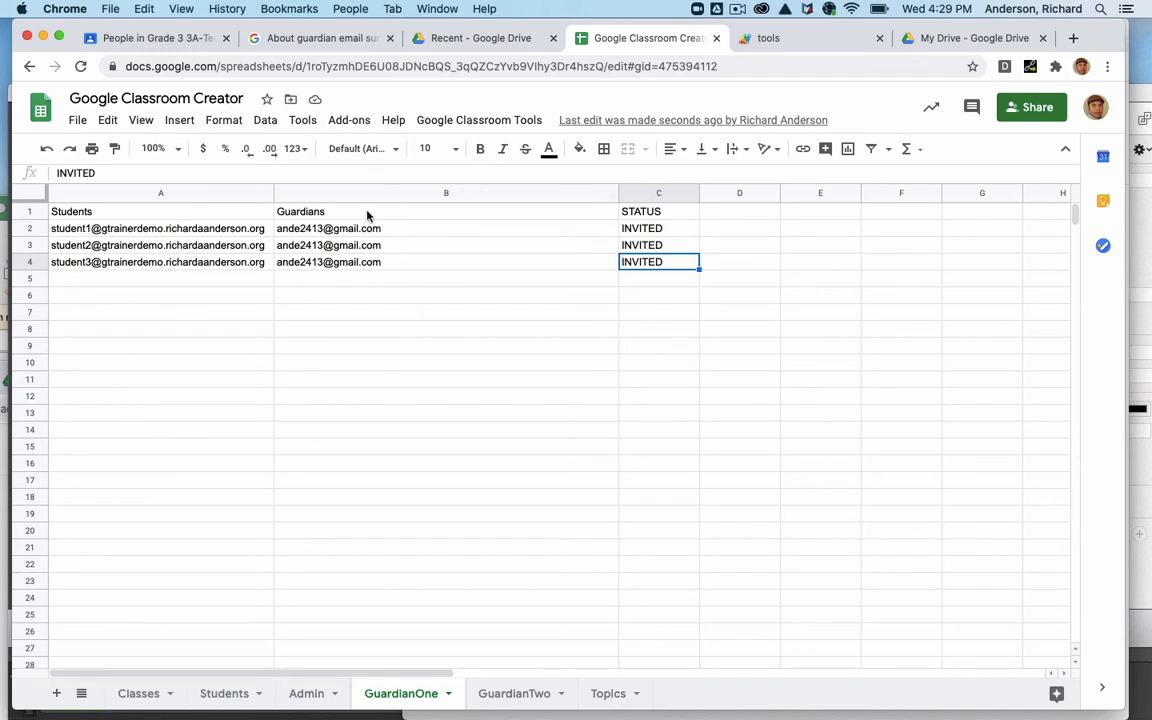
mouse_move(401, 261)
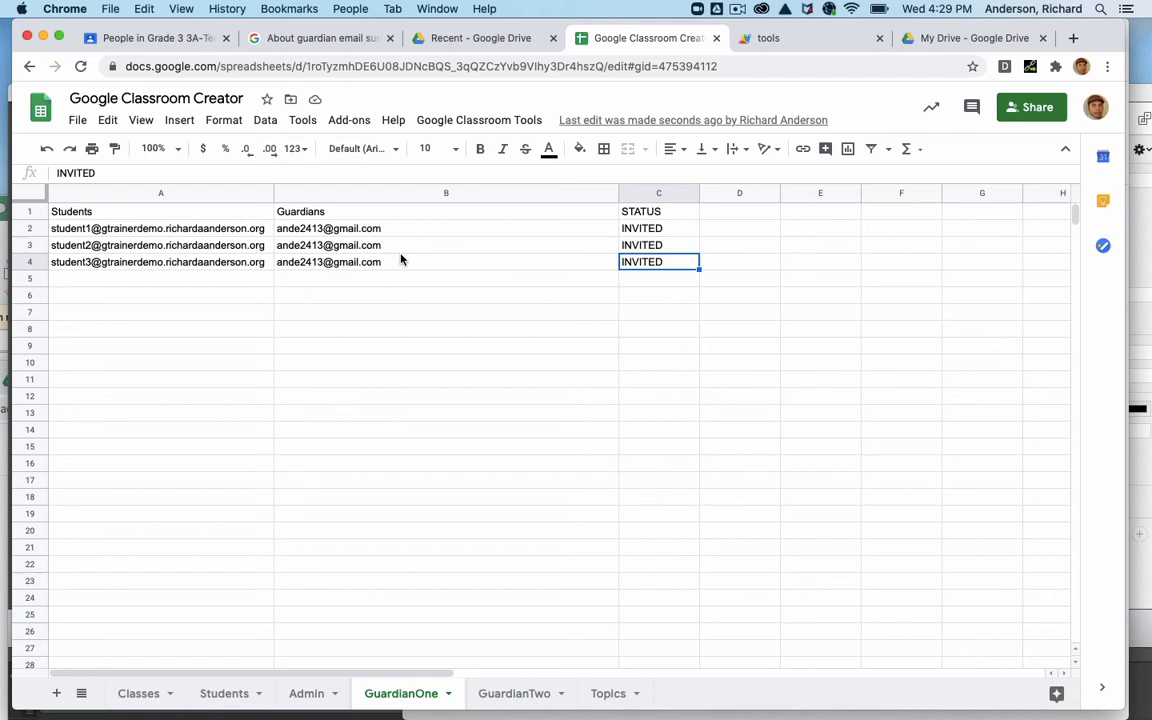
mouse_move(678, 434)
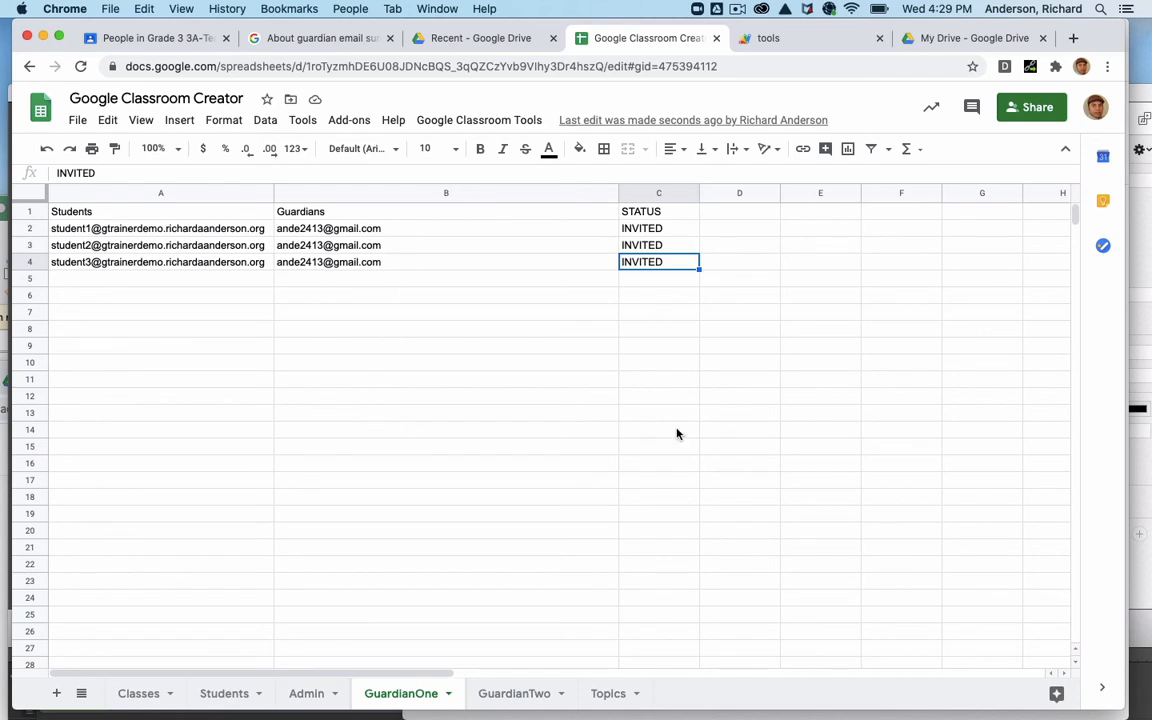
mouse_move(668, 508)
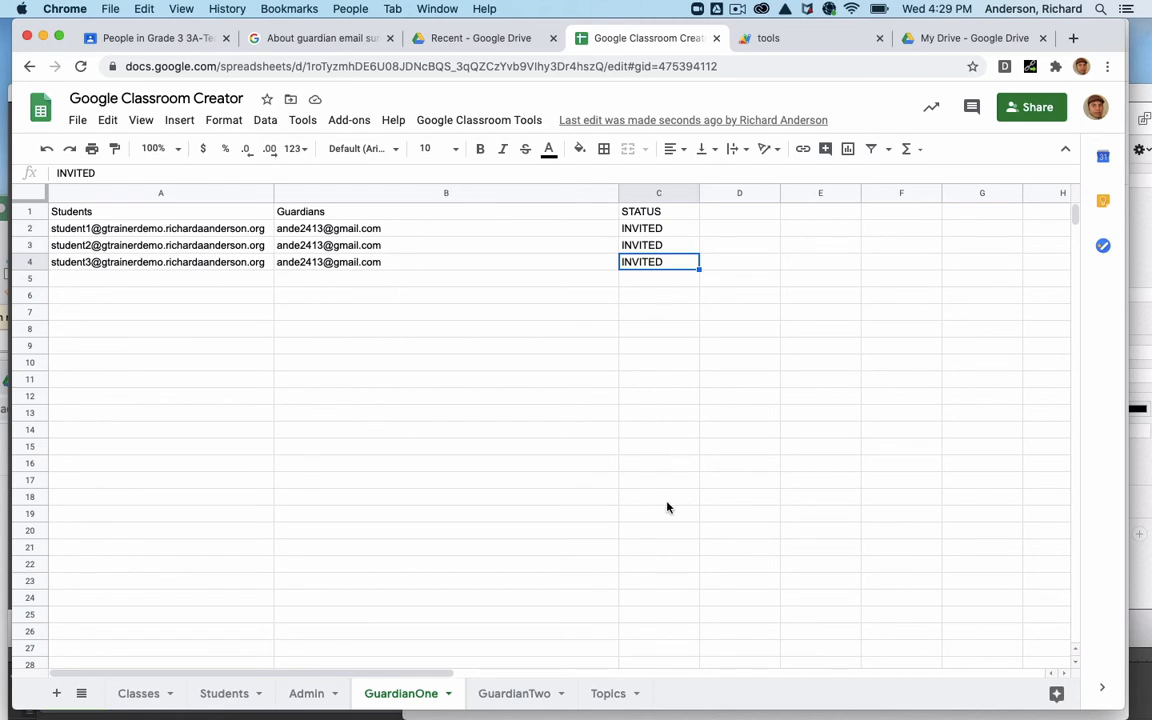
left_click(514, 693)
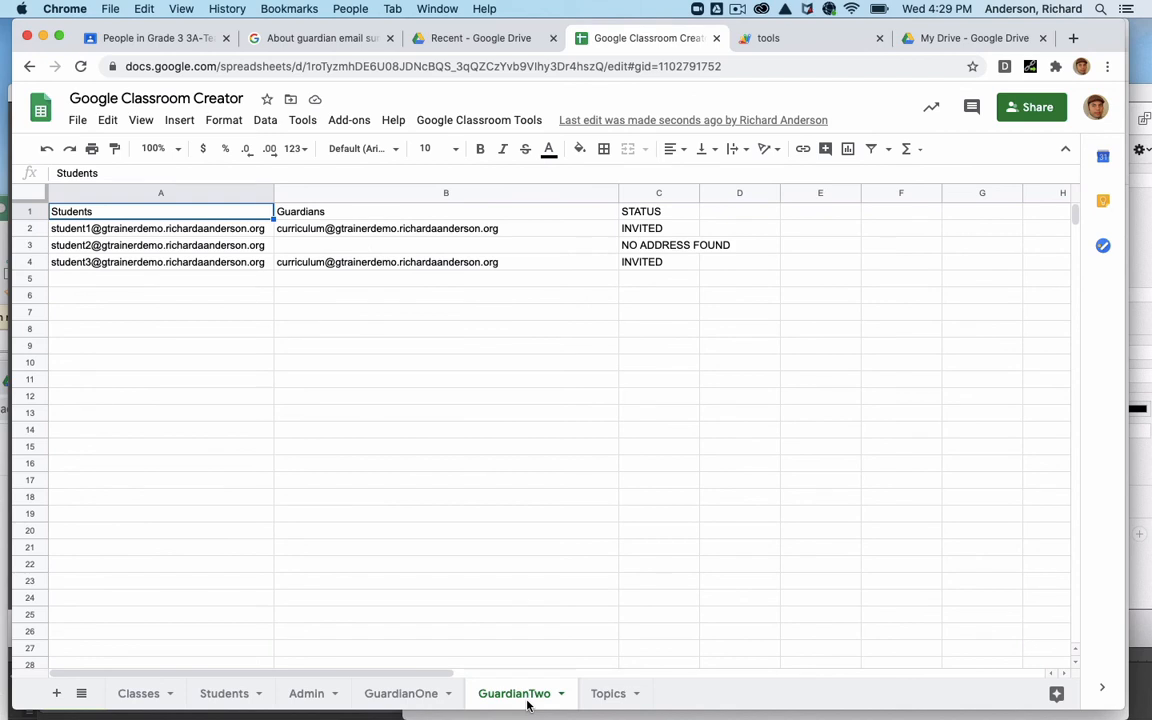
left_click(446, 245)
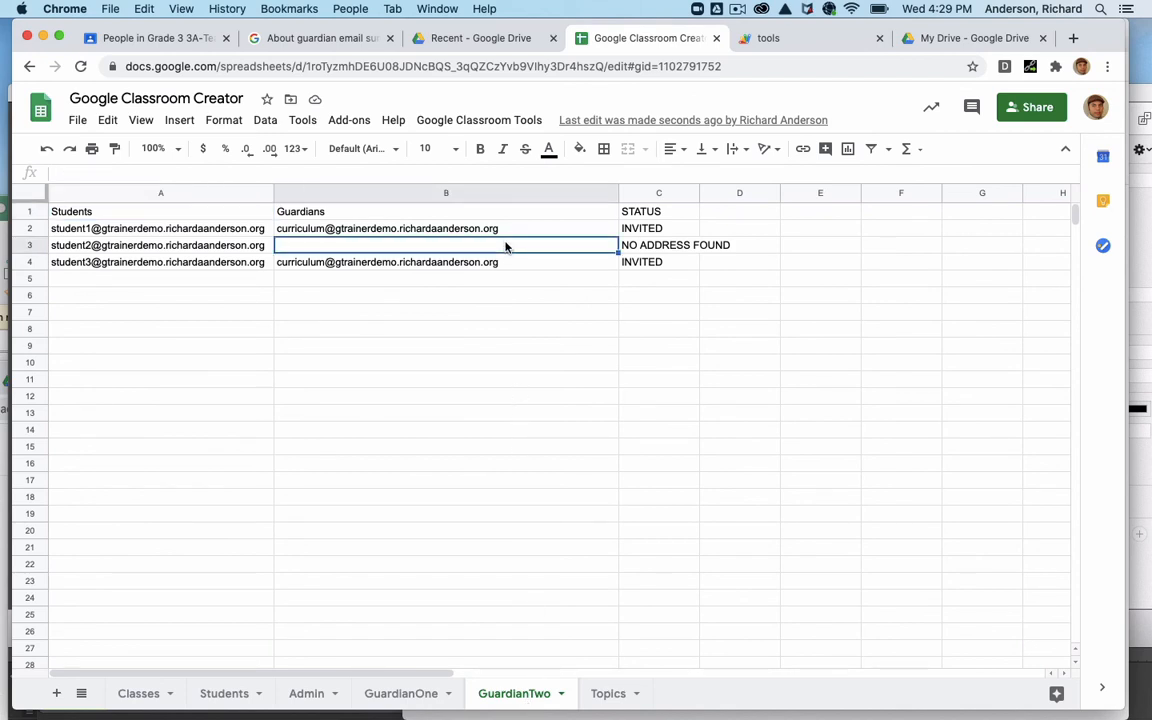
left_click(658, 245)
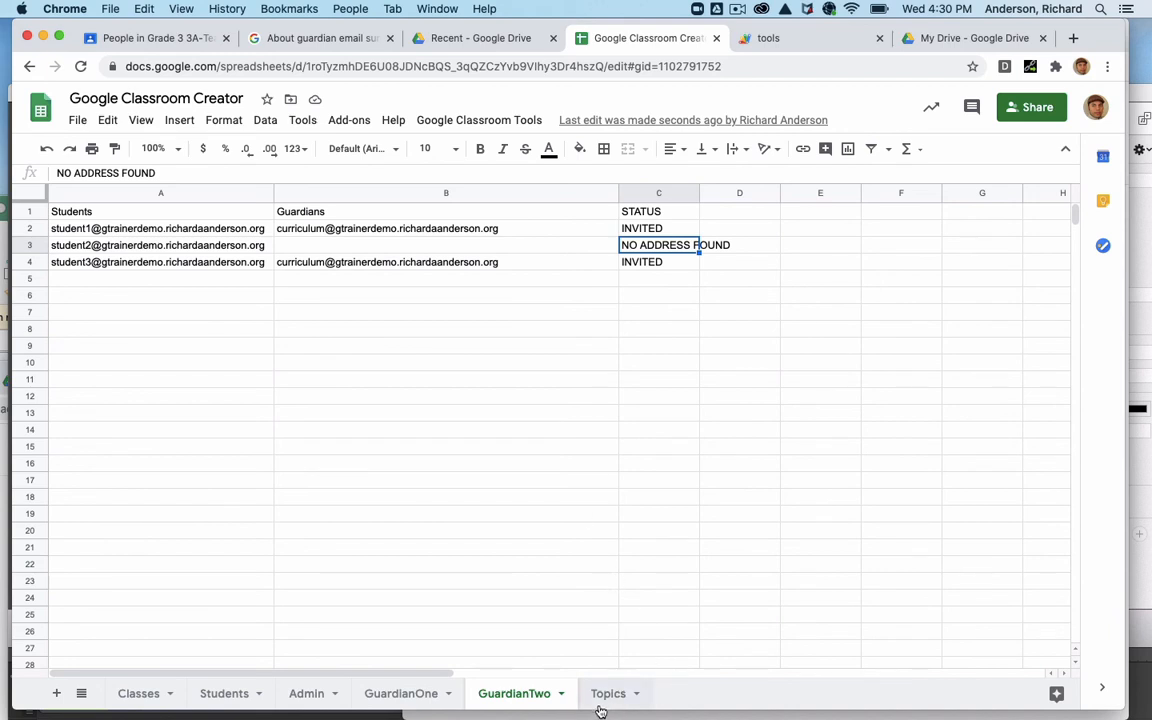
left_click(608, 693)
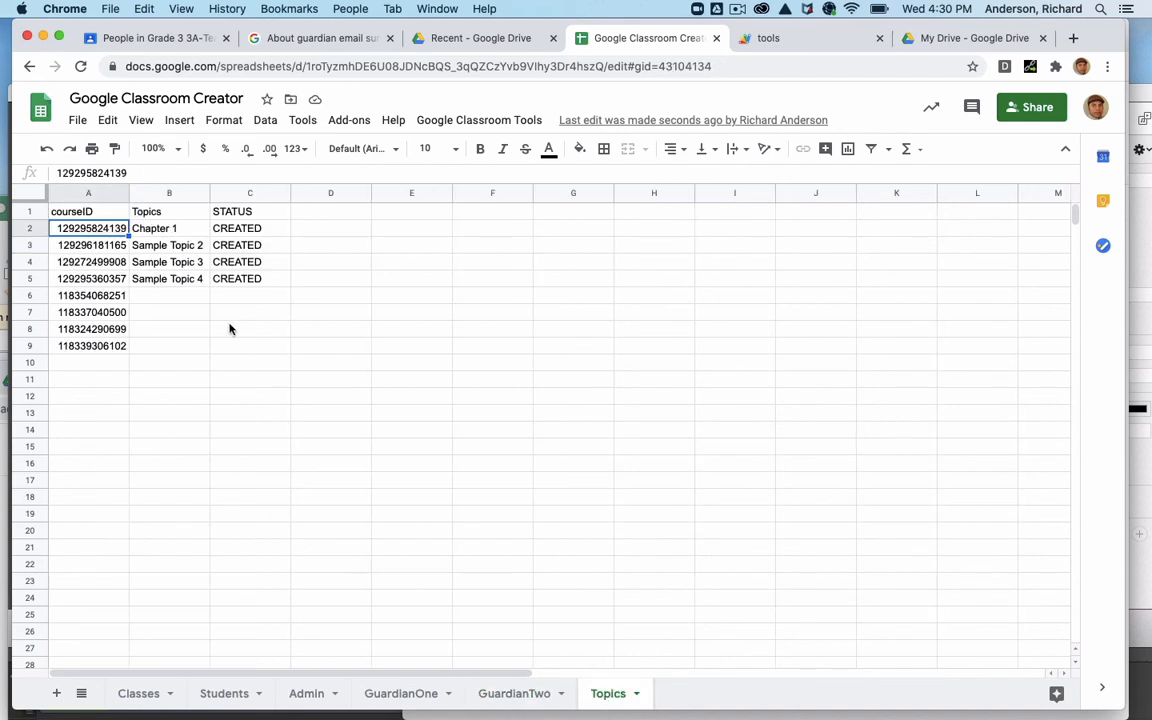
mouse_move(189, 296)
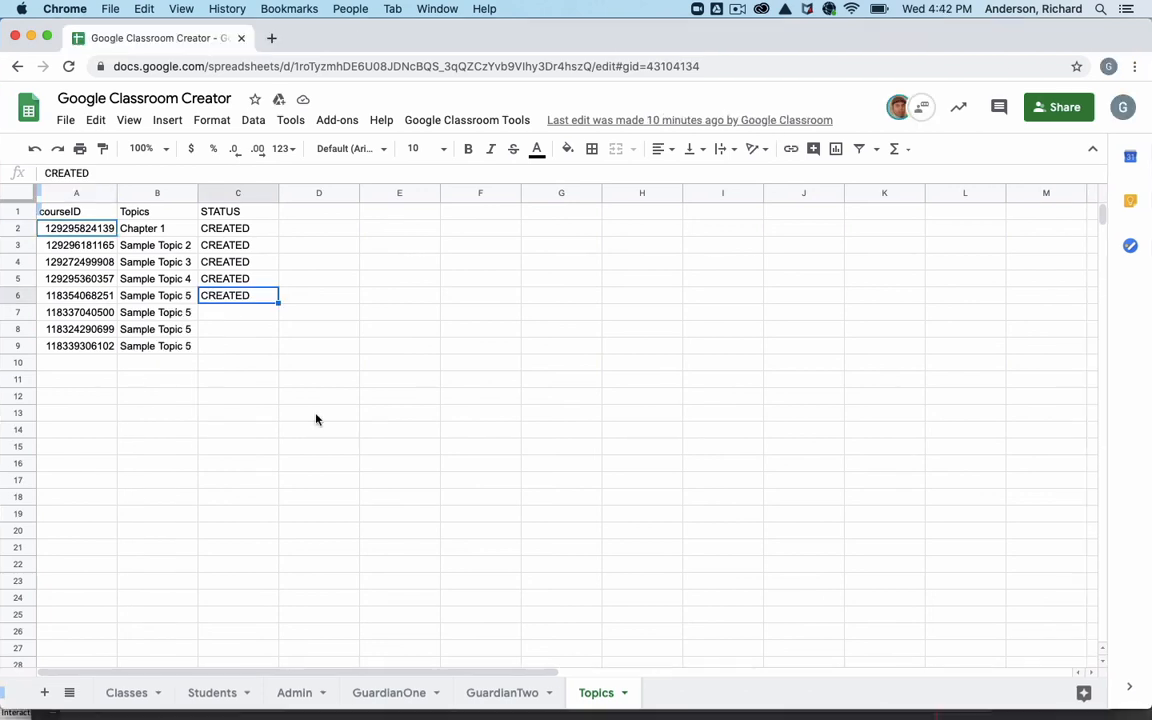
mouse_move(265, 314)
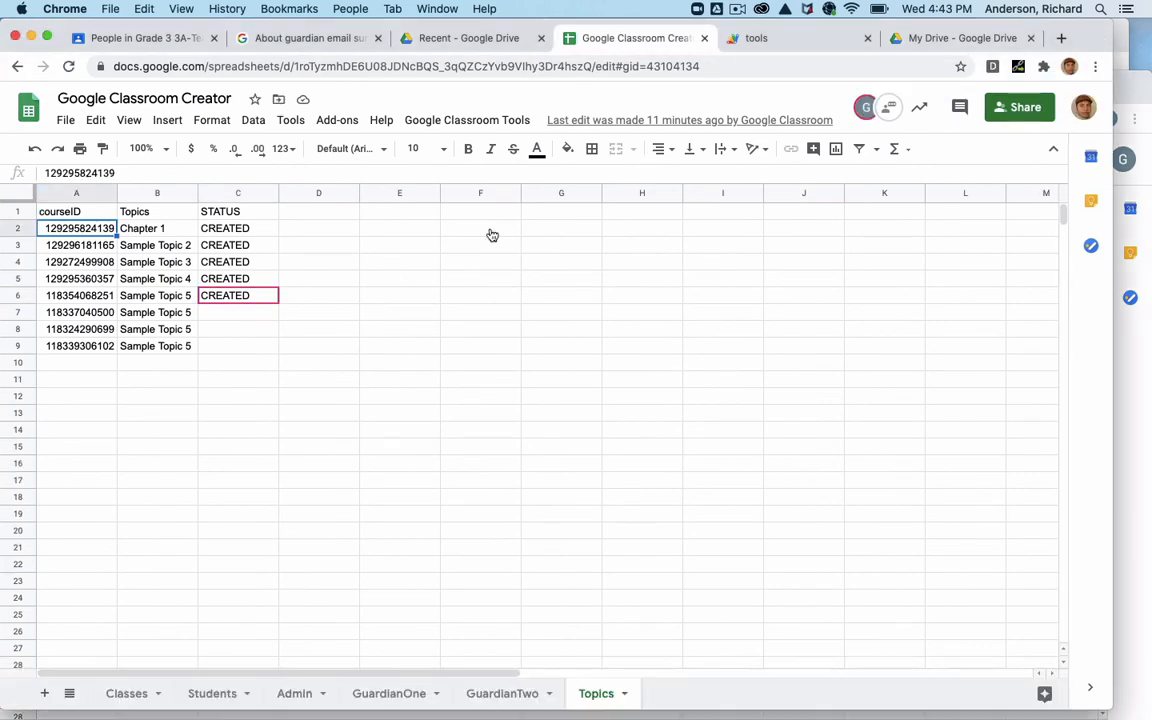
left_click(238, 312)
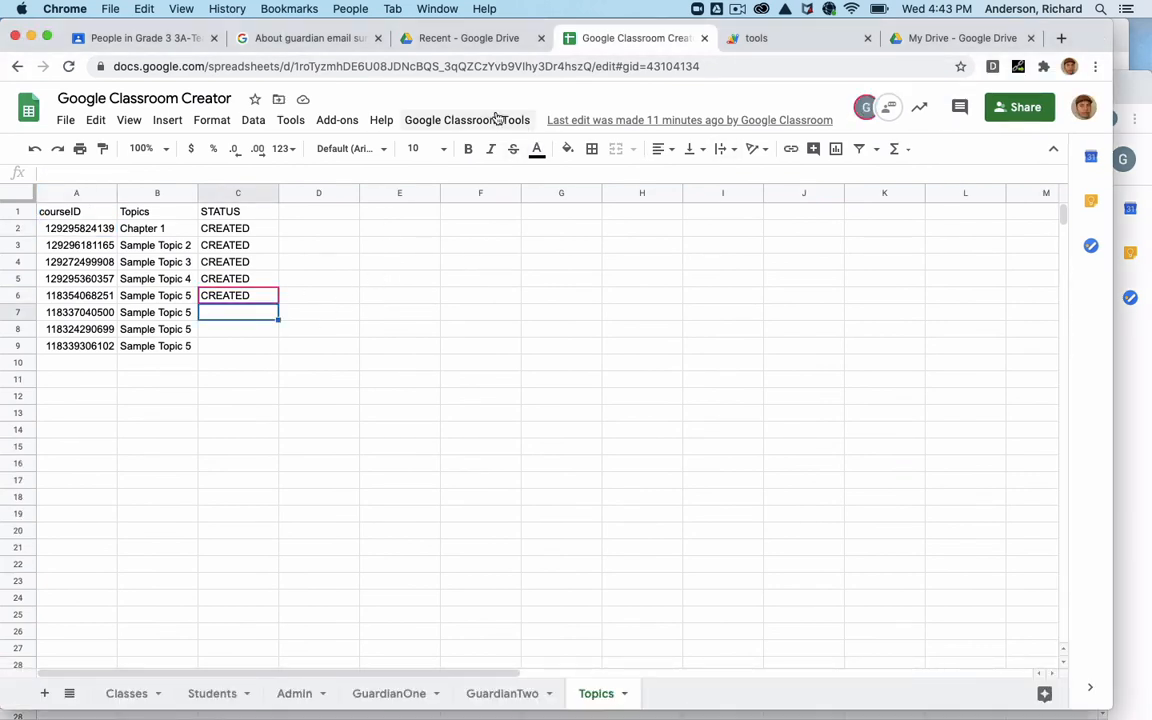
mouse_move(610, 667)
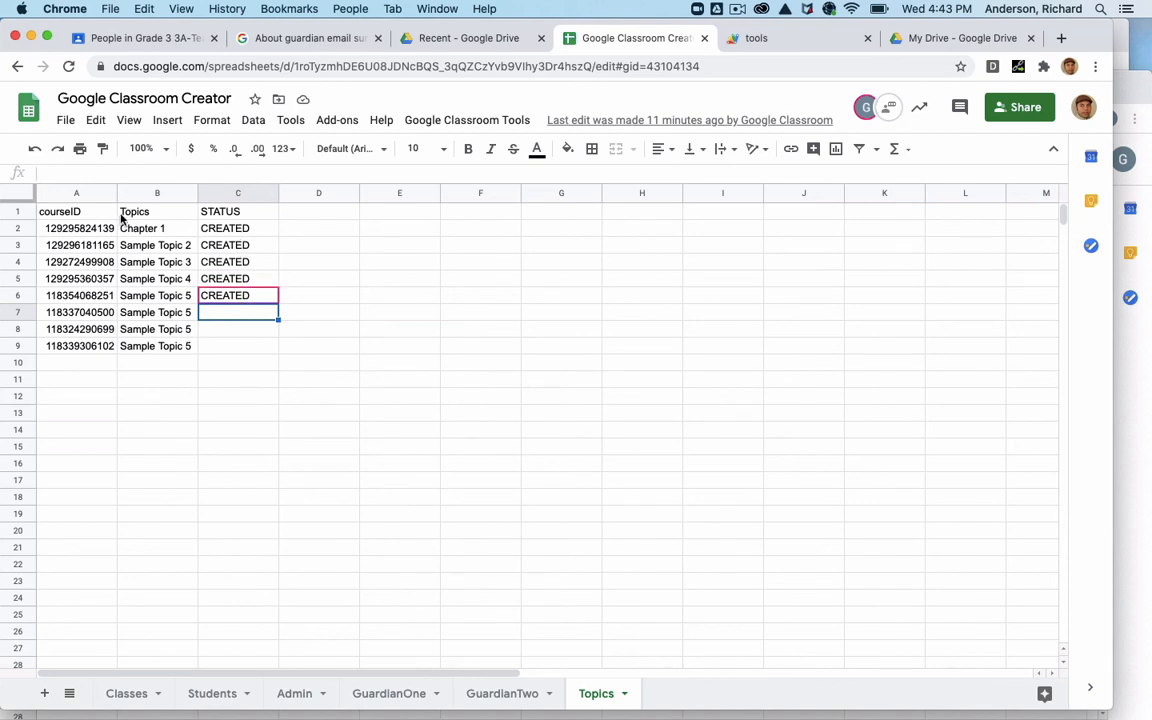
mouse_move(163, 385)
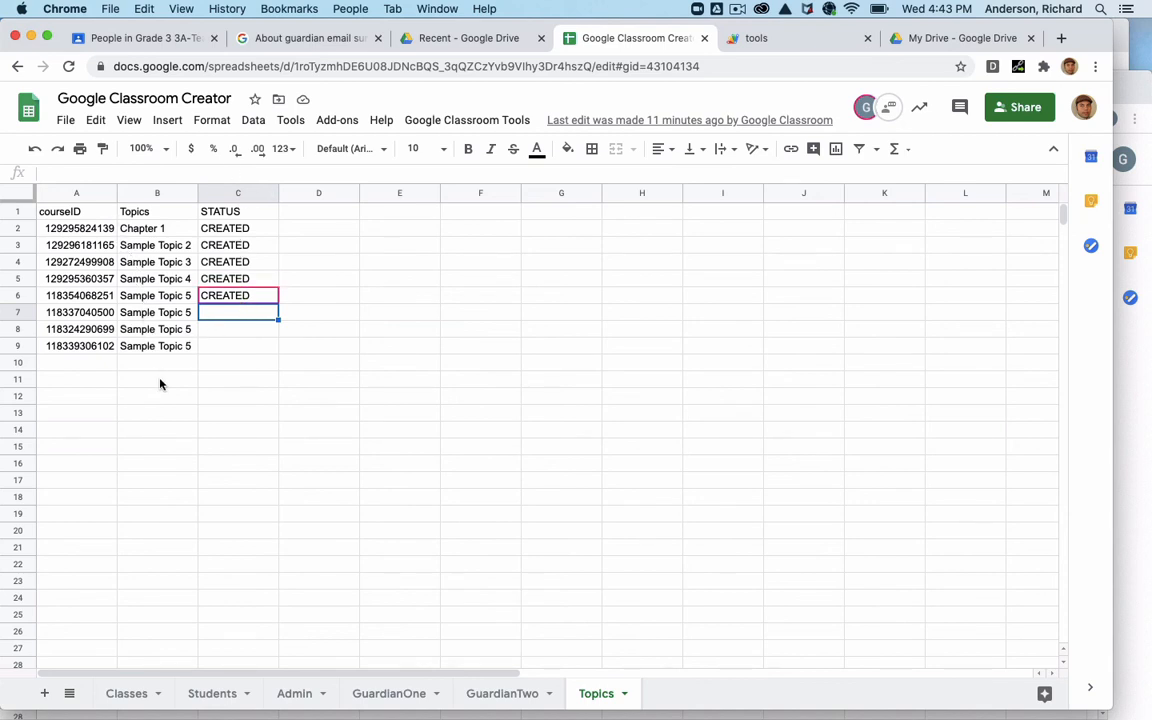
left_click(79, 312)
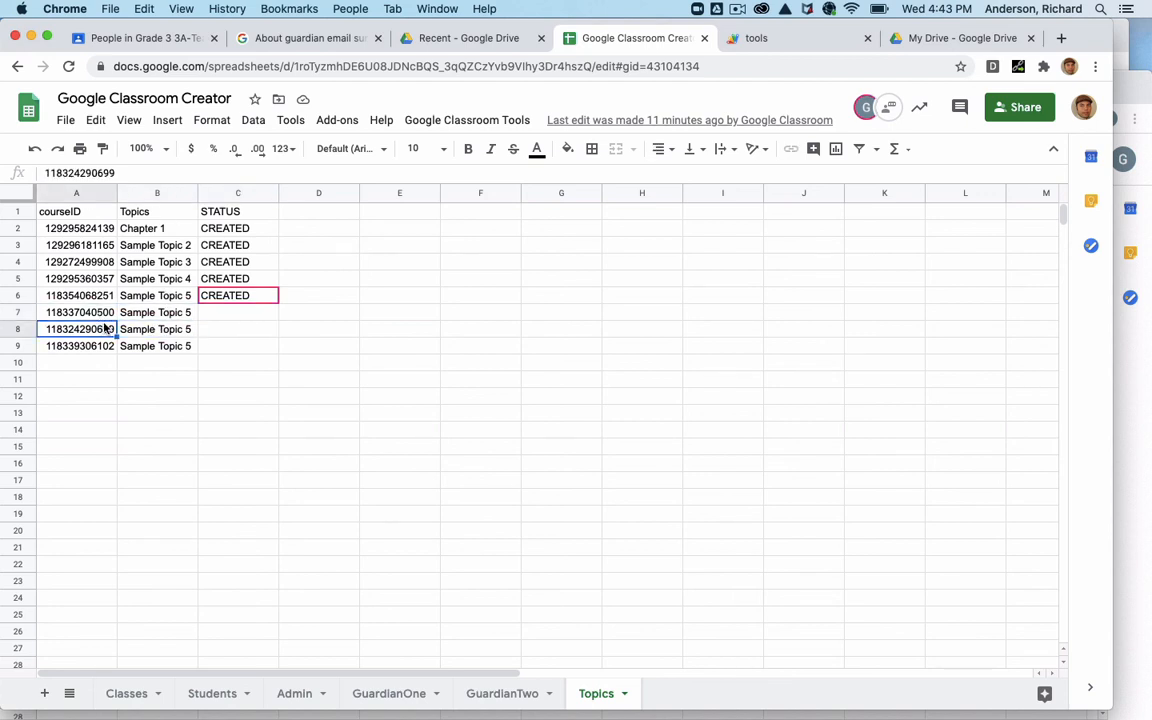
left_click(156, 345)
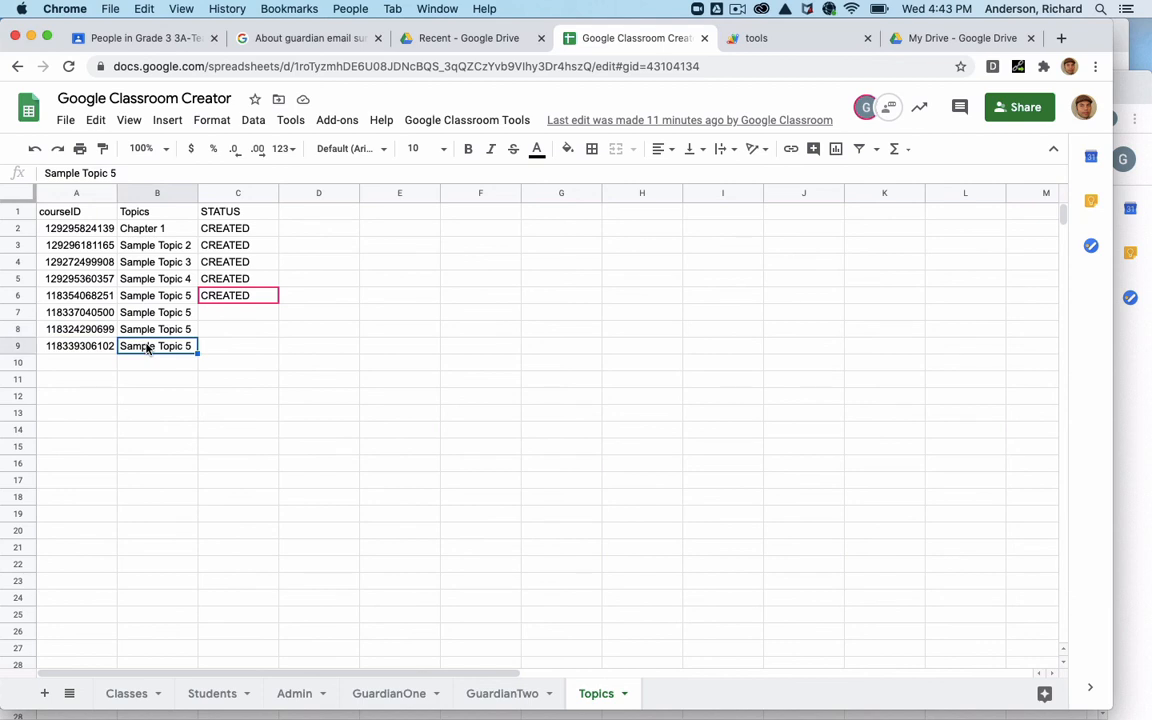